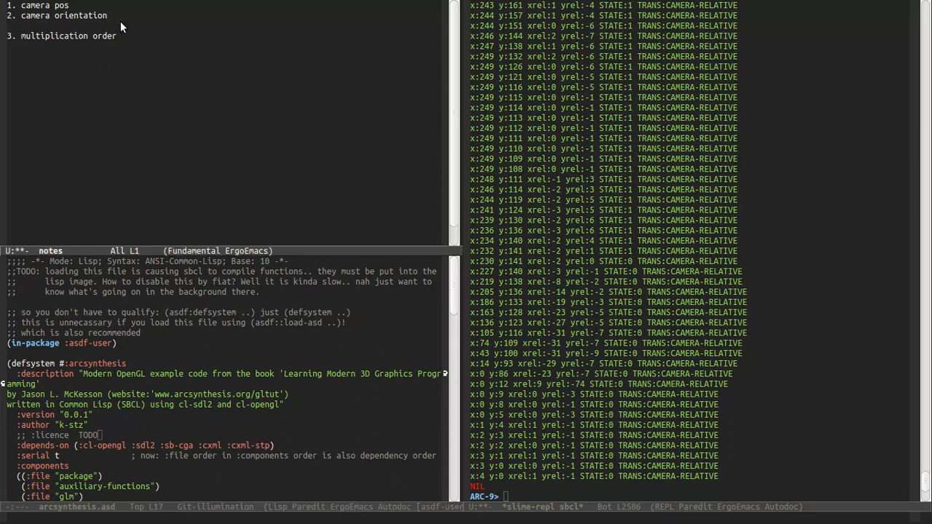
Append "(mat4, quat)" to the camera orientation item in the notes list
{"action": "type", "text": "("}
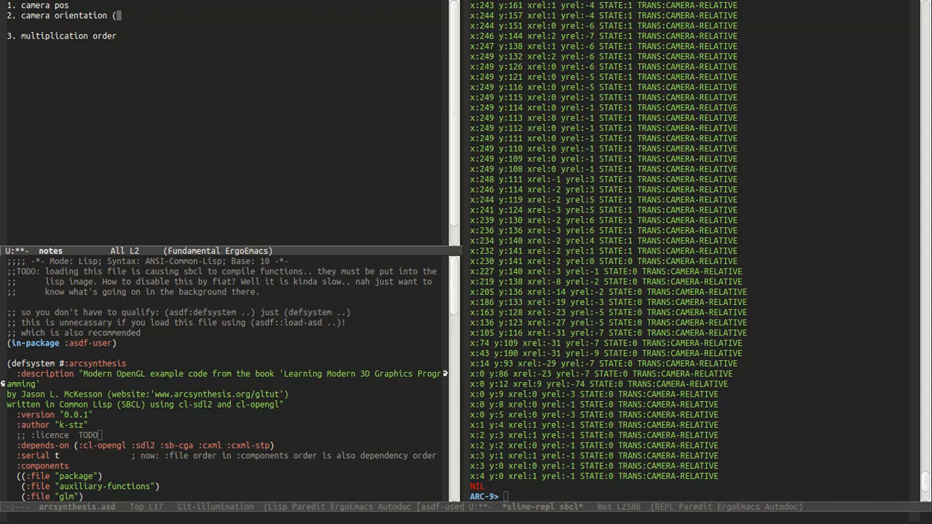
{"action": "type", "text": "mat4,"}
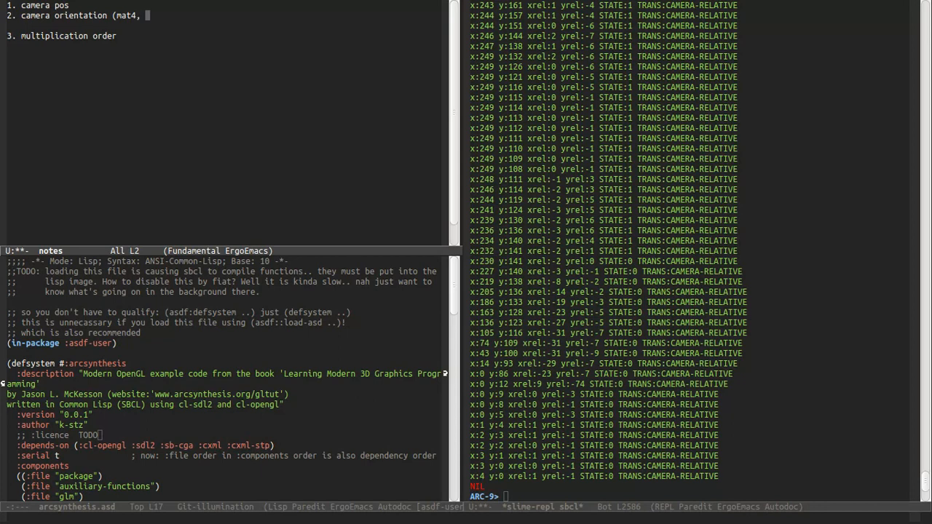
{"action": "type", "text": "quat"}
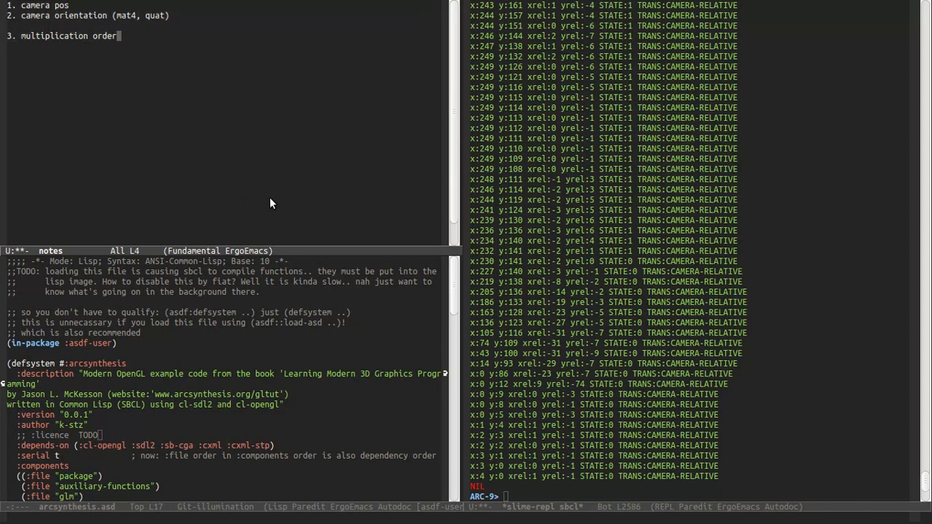
{"action": "mouse_move", "coordinate": [191, 41]}
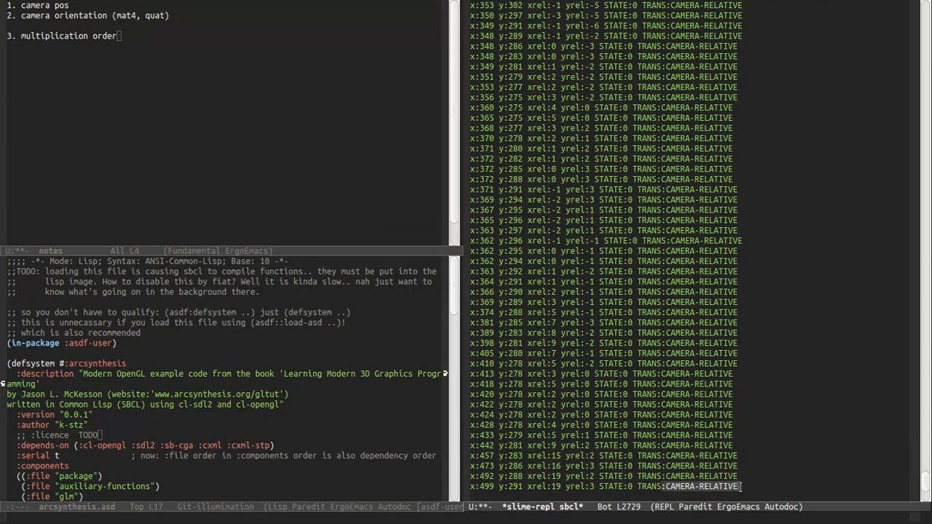
Set the SDL2 demo window to Always on Top via its title-bar menu
{"action": "right_click", "coordinate": [367, 101]}
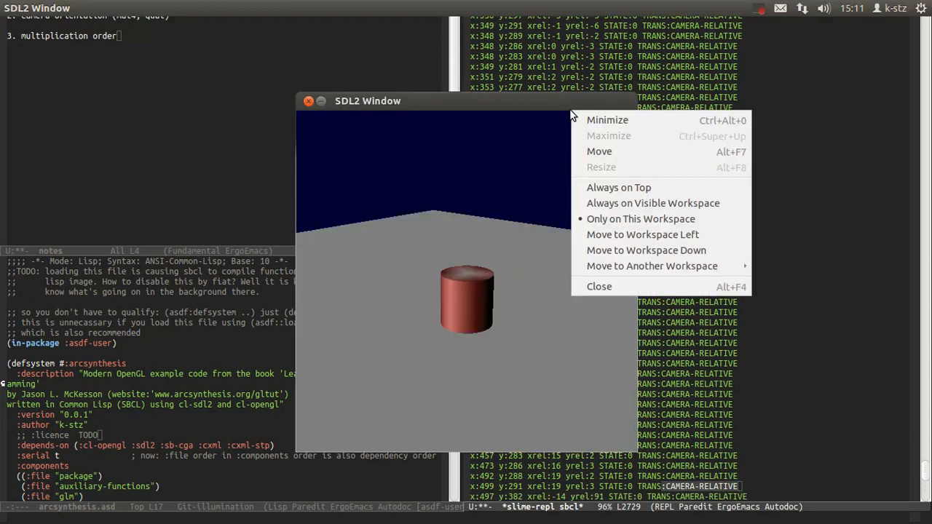
{"action": "left_click", "coordinate": [598, 286]}
{"action": "type", "text": "bas"}
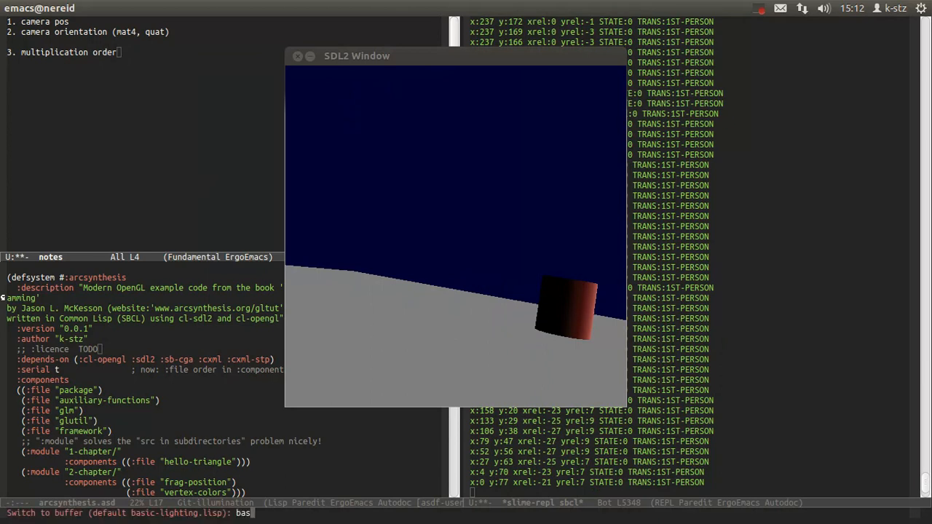
Switch to the basic-lighting.lisp source buffer
{"action": "key", "text": "Return"}
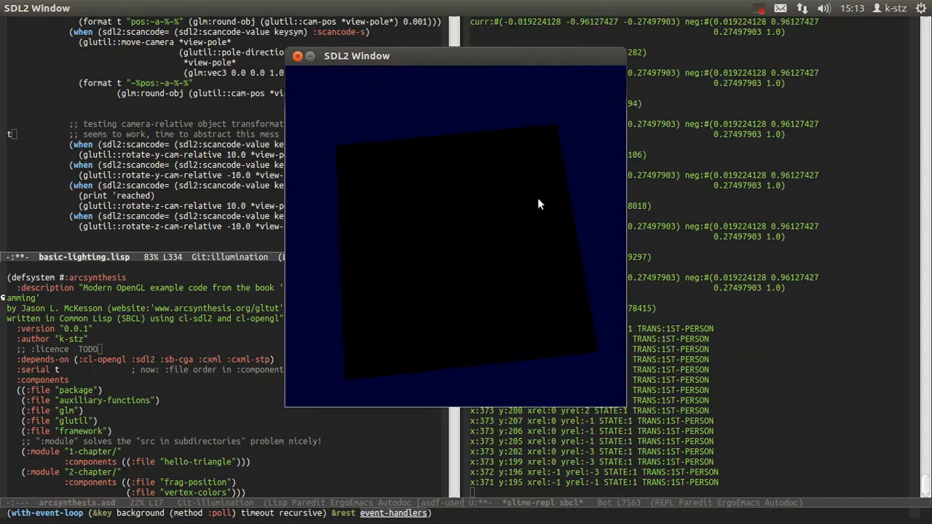
{"action": "mouse_move", "coordinate": [372, 254]}
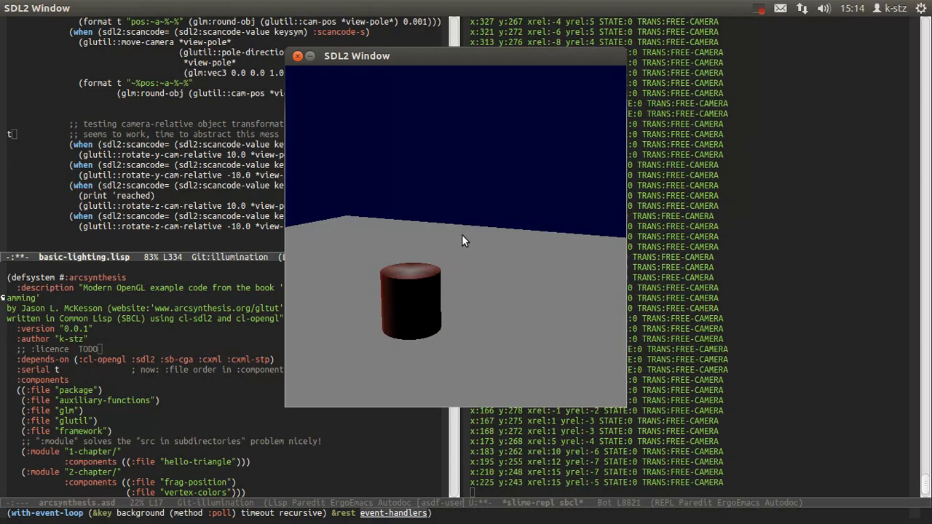
Move the free camera in toward the red cylinder
{"action": "left_click_drag", "start_coordinate": [466, 240], "coordinate": [449, 269]}
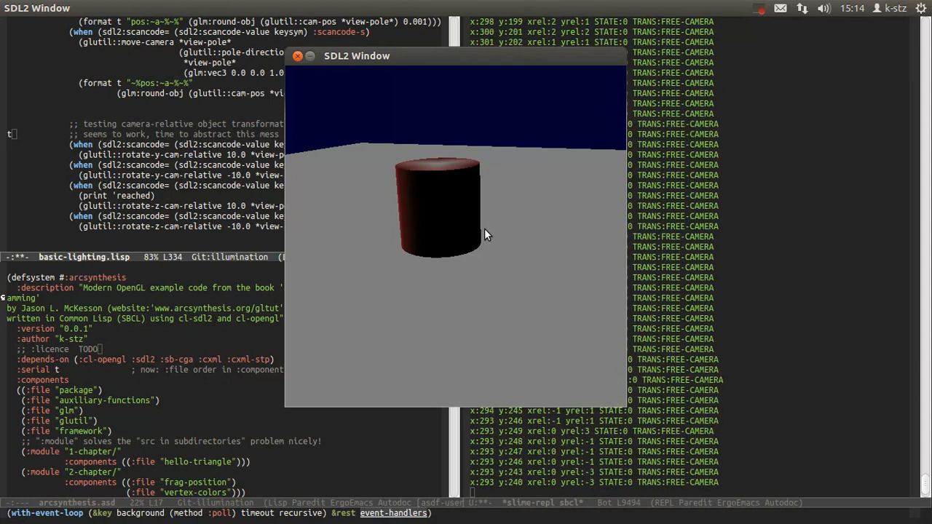
{"action": "mouse_move", "coordinate": [536, 239]}
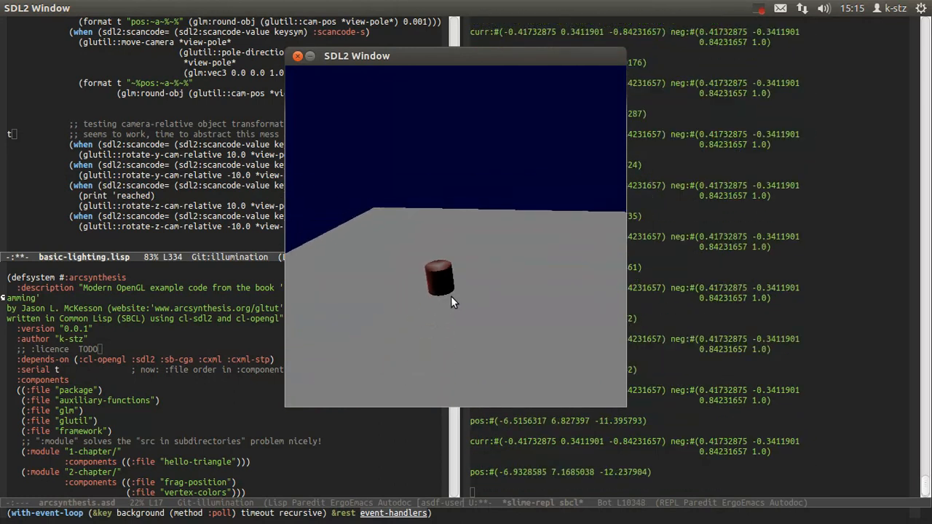
{"action": "left_click_drag", "start_coordinate": [452, 302], "coordinate": [492, 300]}
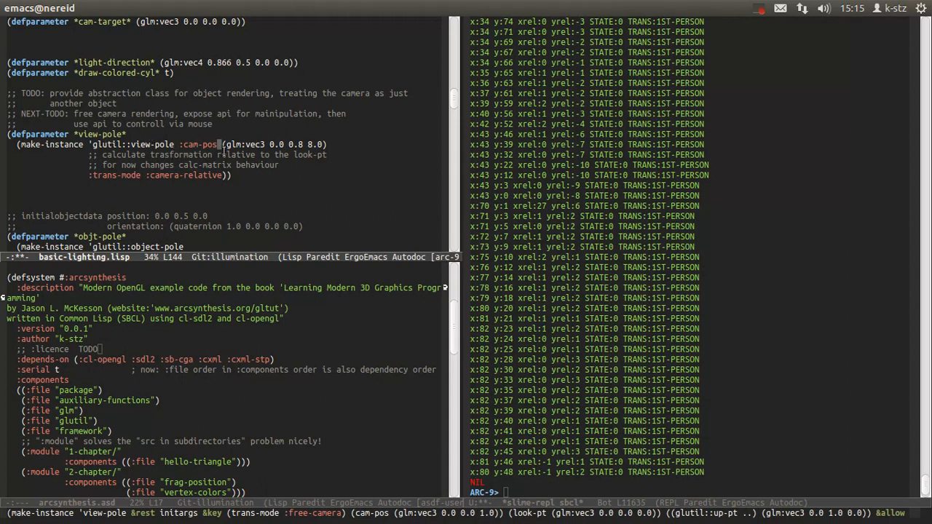
{"action": "mouse_move", "coordinate": [297, 143]}
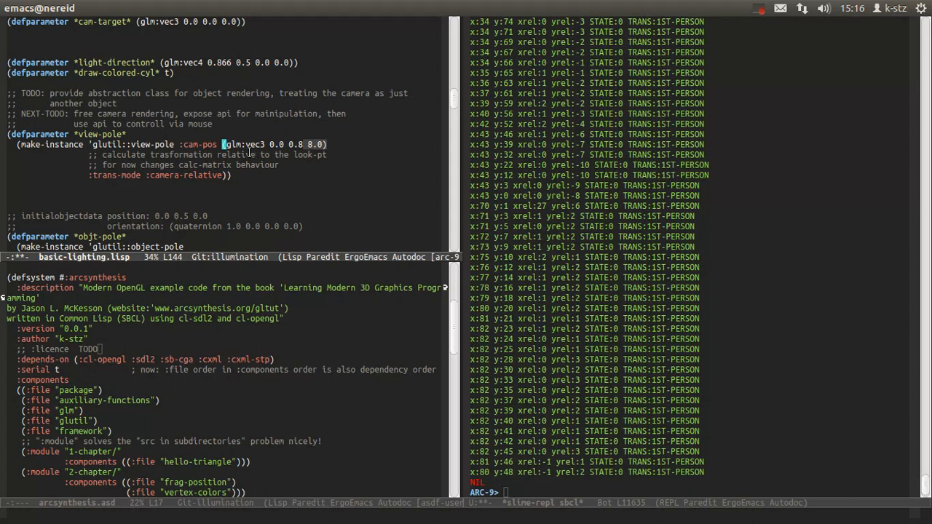
{"action": "mouse_move", "coordinate": [478, 440]}
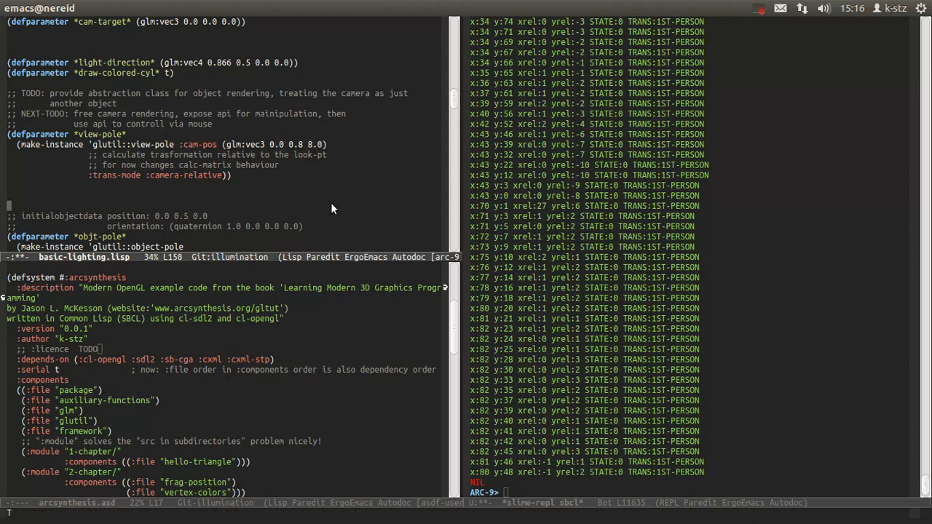
Run (main) in the SLIME REPL to restart the demo with the new camera position
{"action": "type", "text": "(main)"}
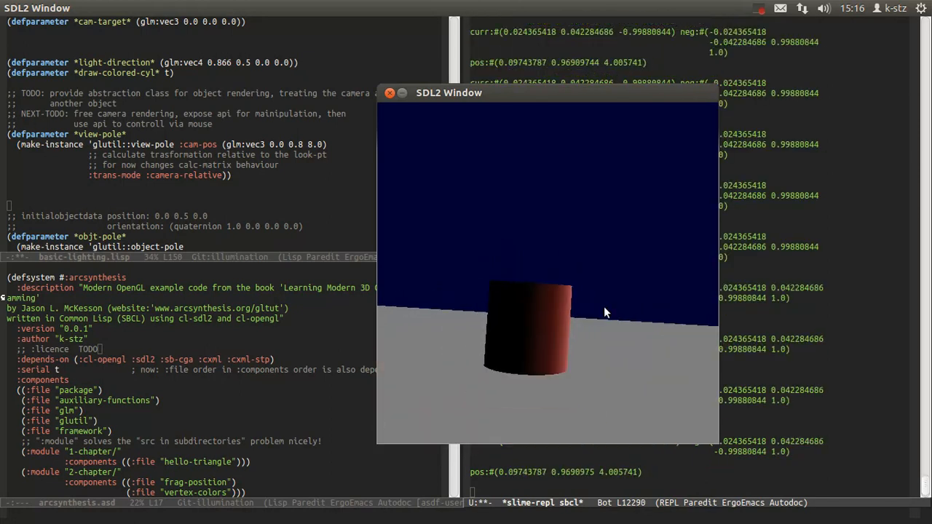
Turn the camera view around the nearby lit cylinder
{"action": "left_click_drag", "start_coordinate": [605, 313], "coordinate": [542, 291]}
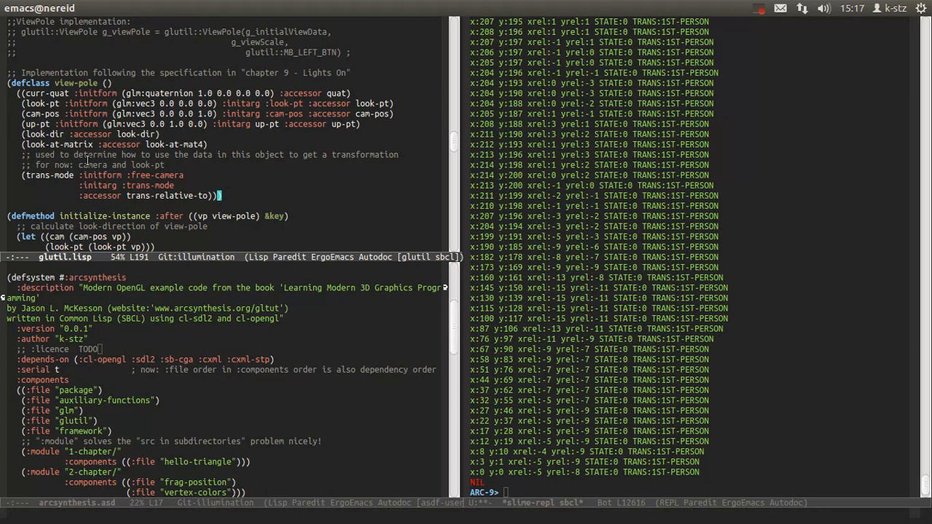
{"action": "mouse_move", "coordinate": [132, 47]}
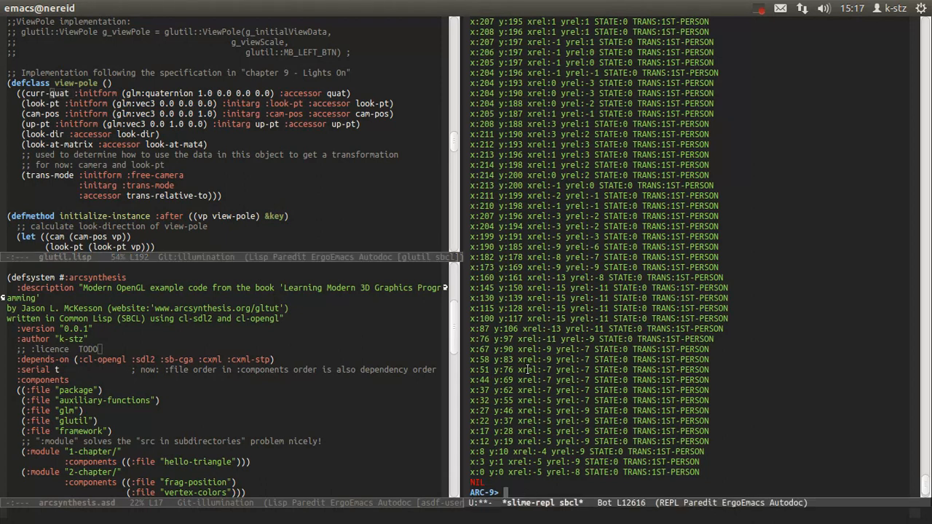
Build a 90.0-degree quaternion about the (1.0 0.0 0.0) x-axis in the REPL
{"action": "type", "text": "(glm:"}
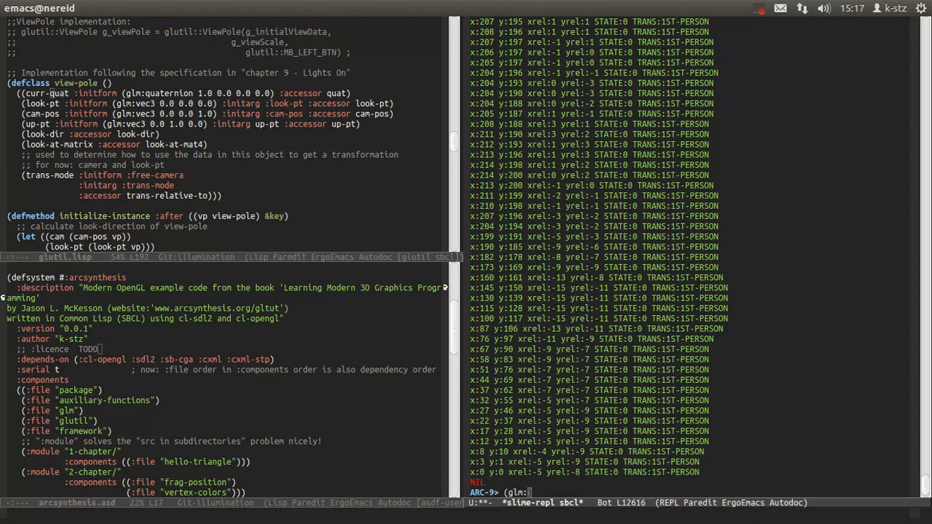
{"action": "type", "text": "make-quat"}
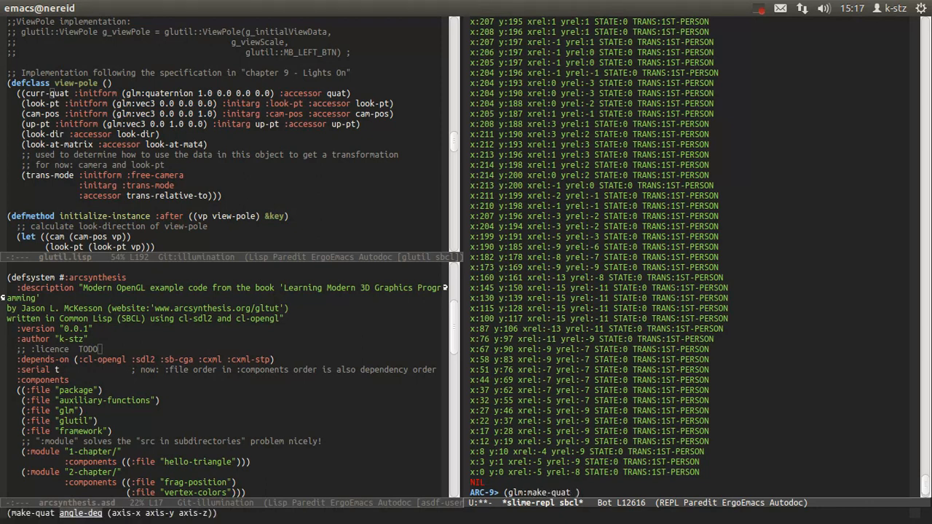
{"action": "type", "text": "90.0"}
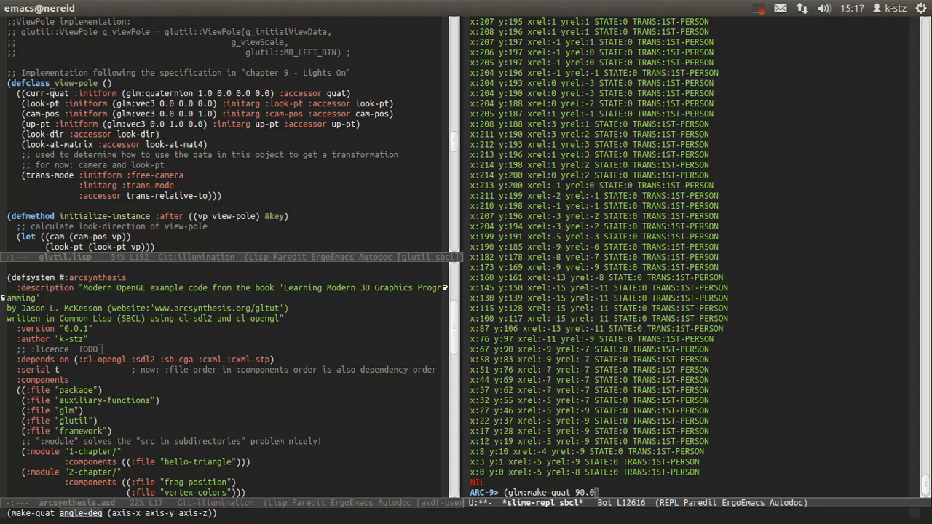
{"action": "type", "text": "(1)"}
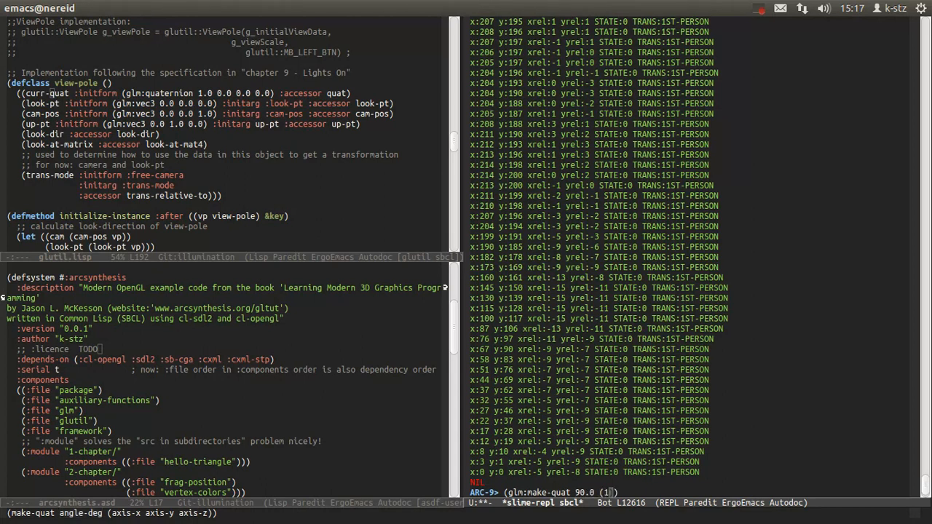
{"action": "type", "text": ".0 0.0 0.0"}
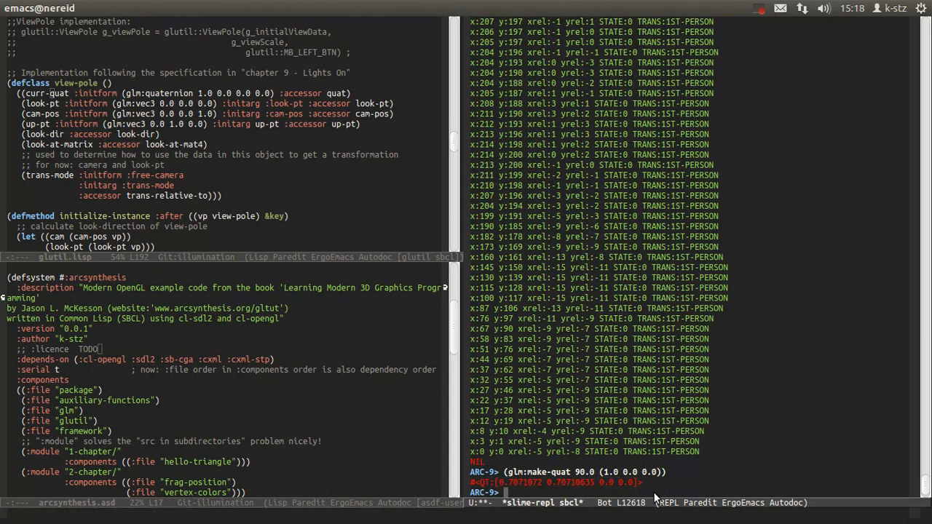
Evaluate glm:mat4-cast and glm:round-obj on it, then start the glm:quat-cast back
{"action": "type", "text": "(glm:"}
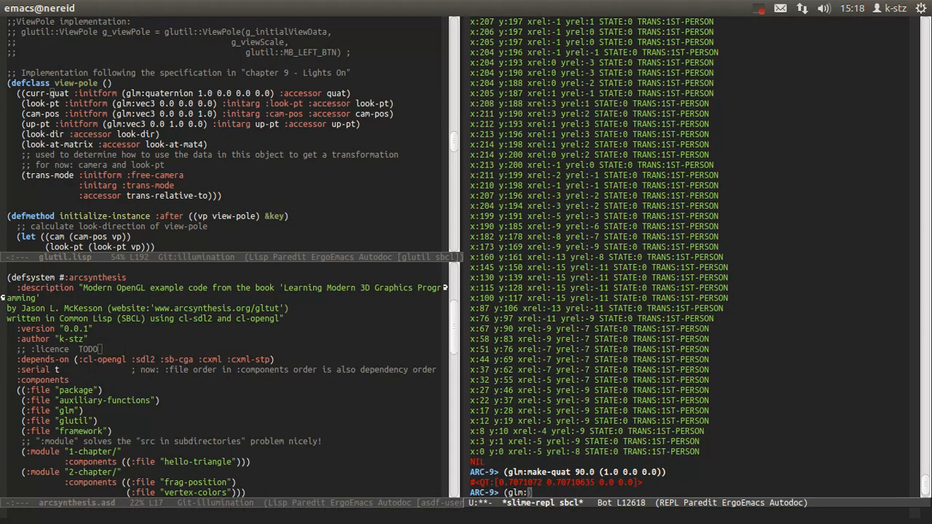
{"action": "type", "text": "mat4-cast *"}
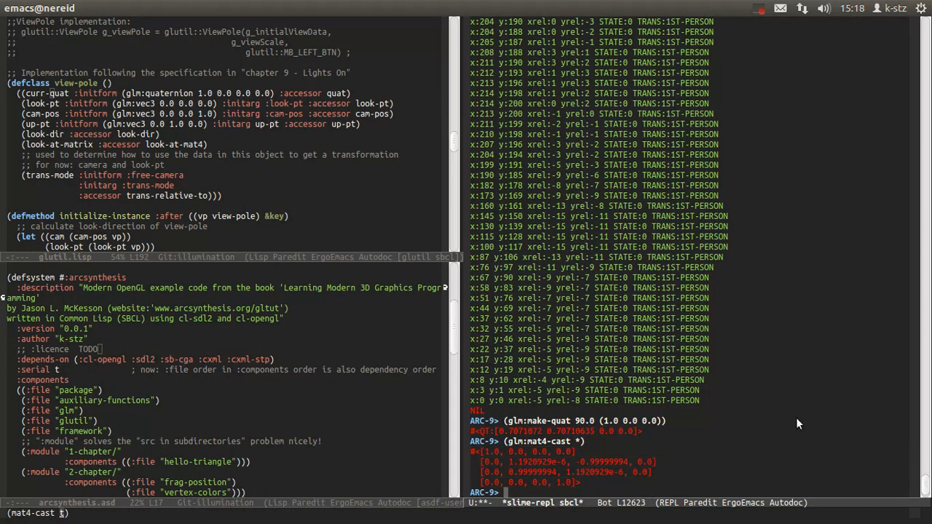
{"action": "type", "text": "(glm:r"}
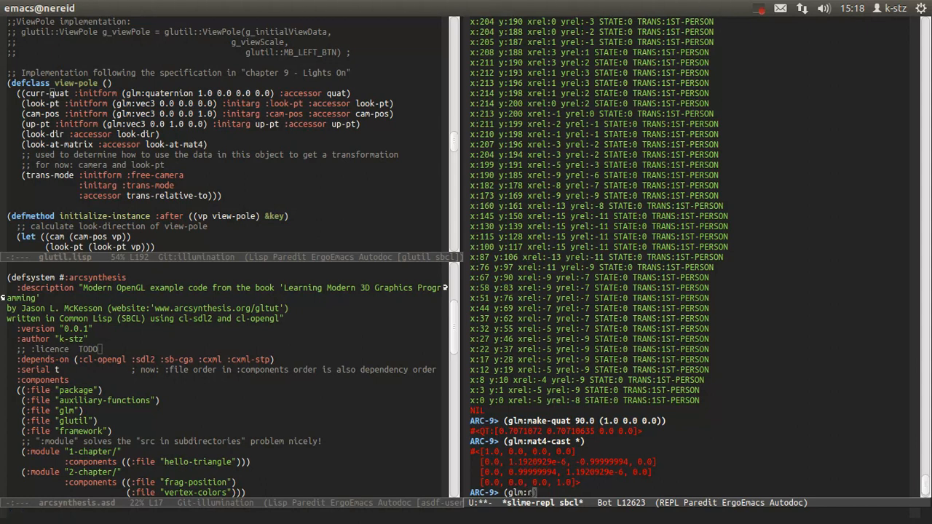
{"action": "type", "text": "ound-obj *"}
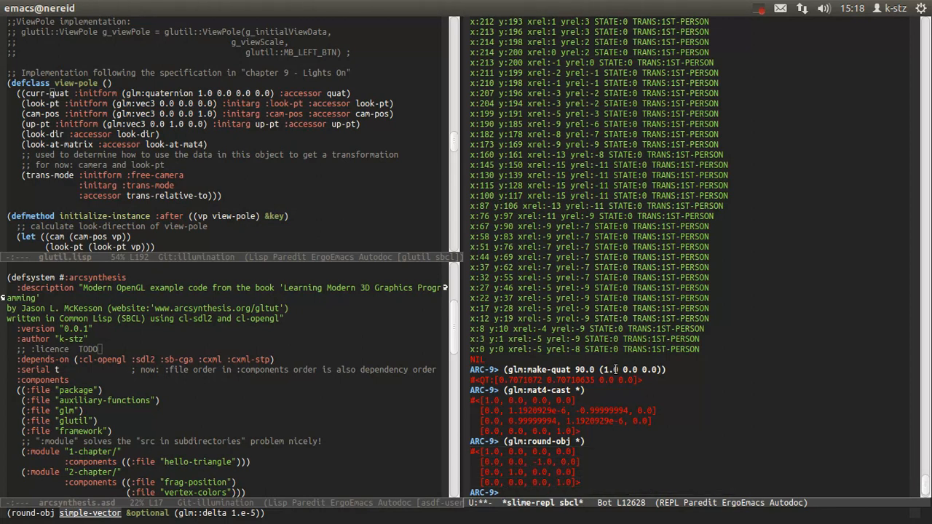
{"action": "mouse_move", "coordinate": [742, 349]}
{"action": "type", "text": "(glm:round-obj *)"}
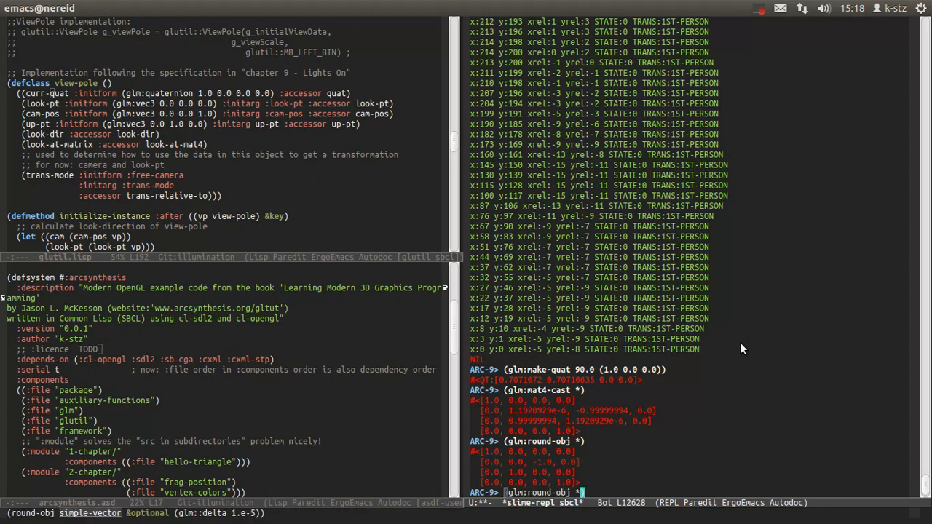
{"action": "key", "text": "return"}
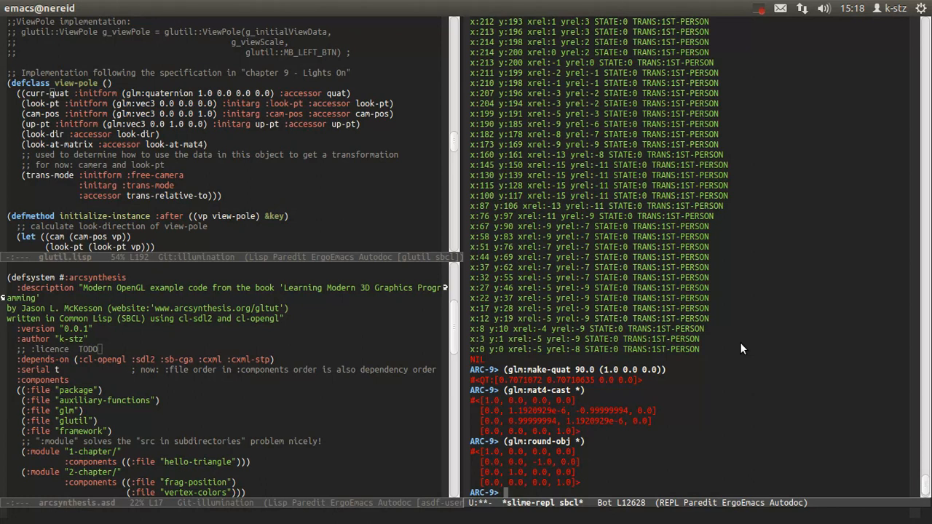
{"action": "type", "text": "("}
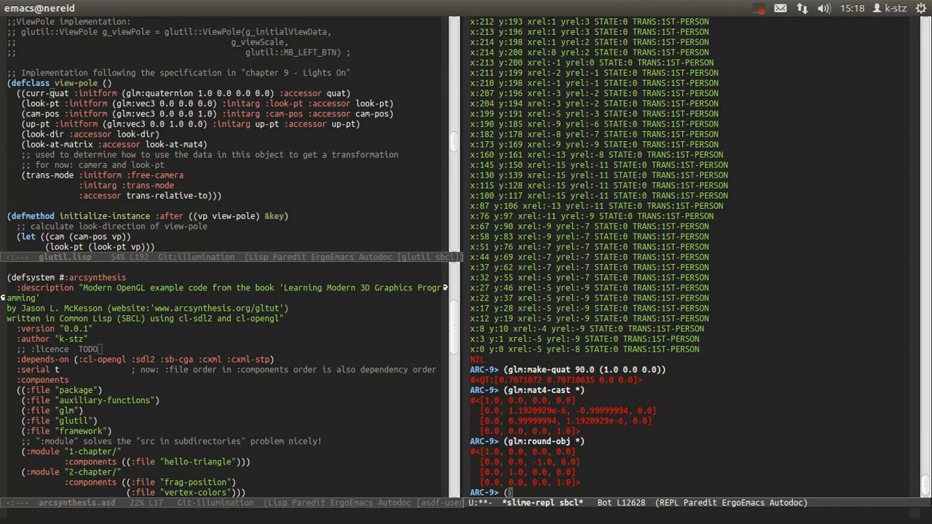
{"action": "type", "text": "glm:quat-cast *"}
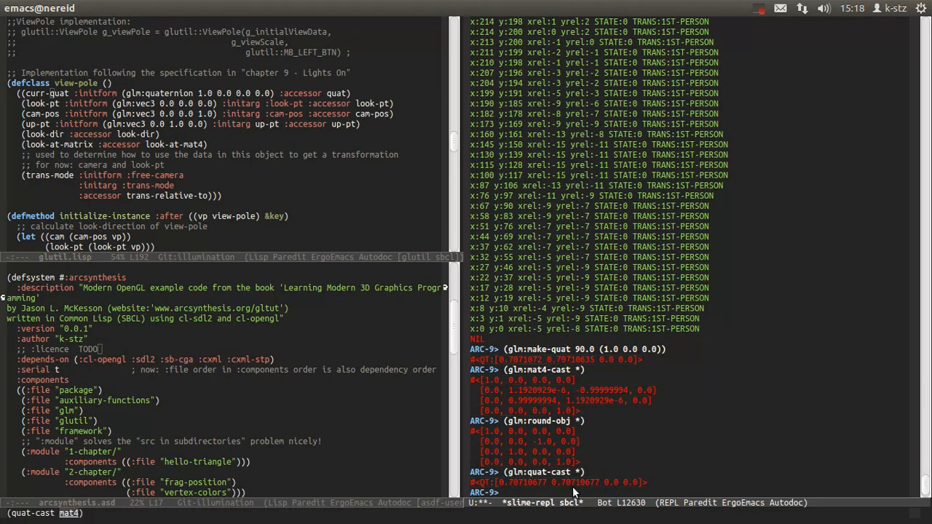
{"action": "mouse_move", "coordinate": [781, 306]}
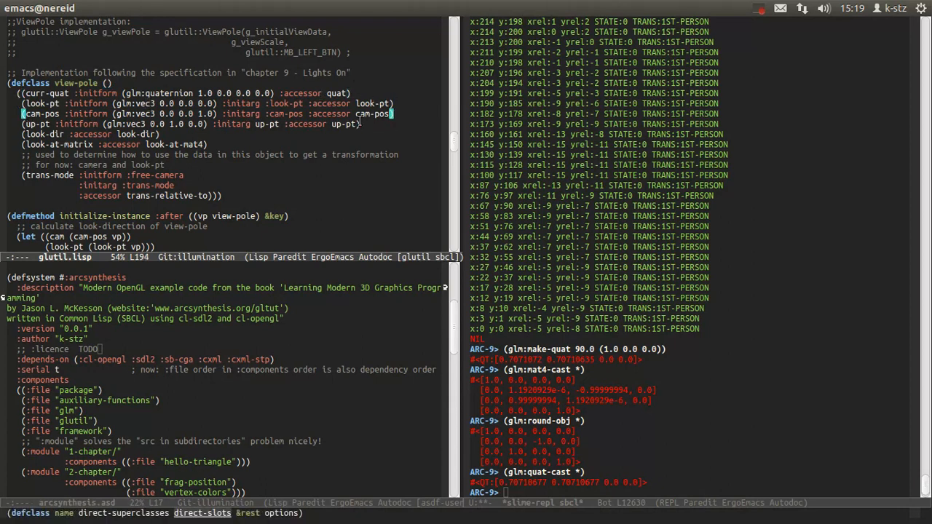
{"action": "mouse_move", "coordinate": [367, 125]}
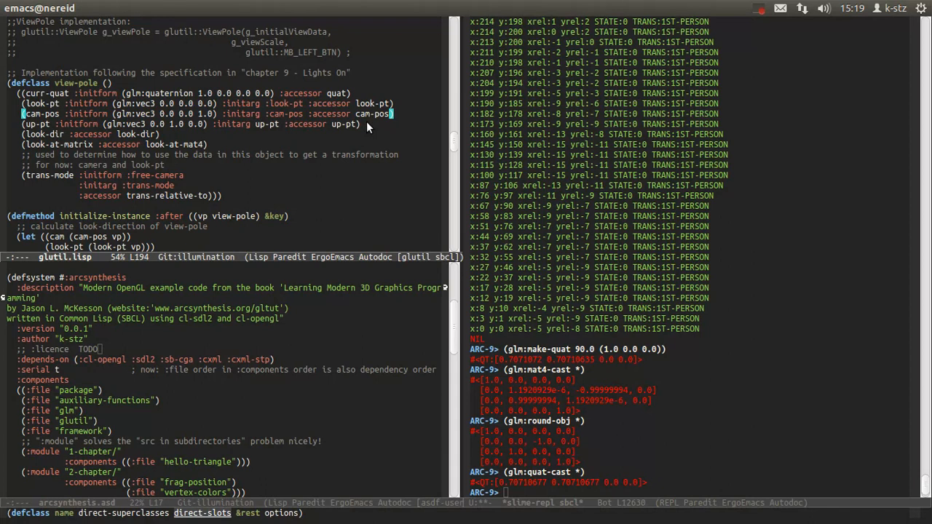
{"action": "mouse_move", "coordinate": [346, 135]}
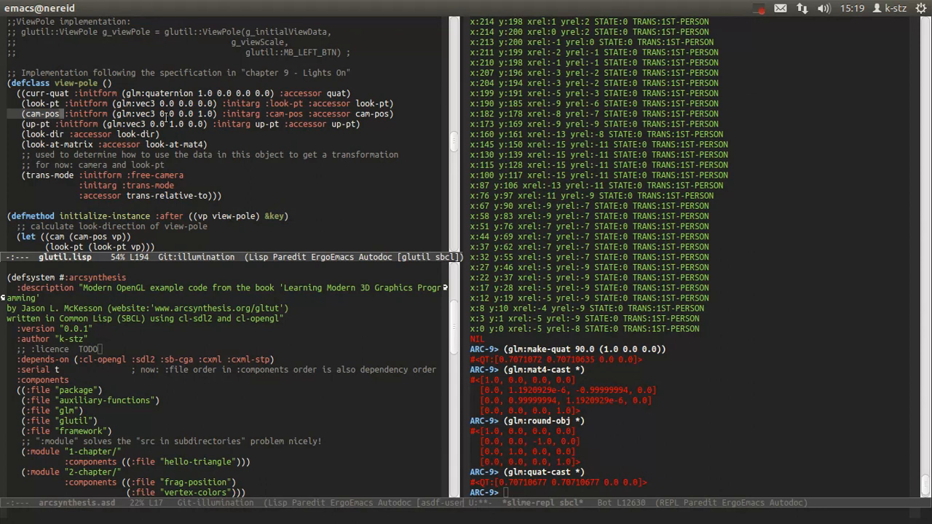
{"action": "mouse_move", "coordinate": [157, 178]}
{"action": "type", "text": "(glm:mat4-cast (glm:quaternion 1.0 0.0 0.0 0.0))"}
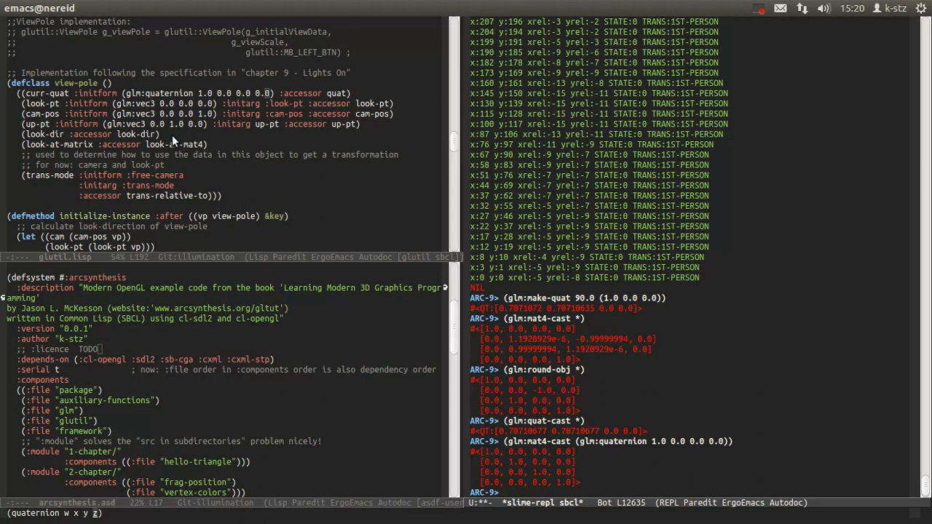
{"action": "mouse_move", "coordinate": [166, 141]}
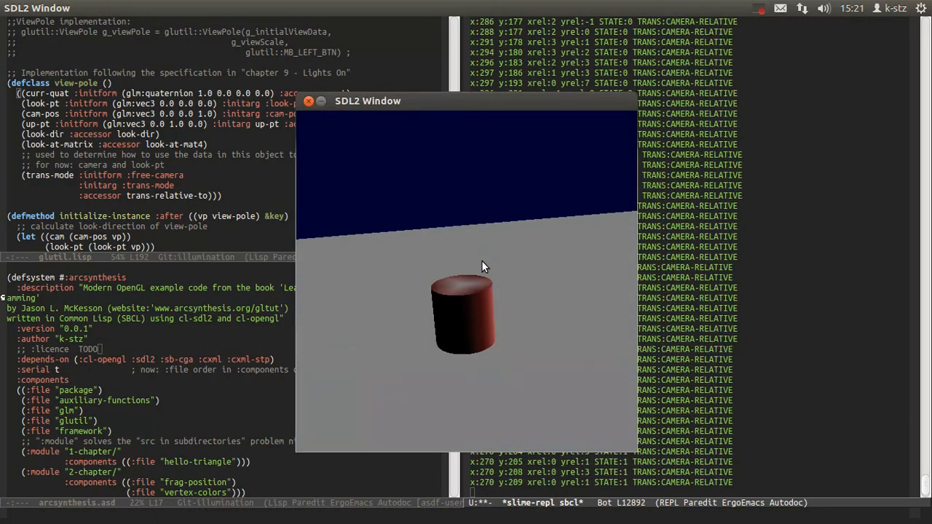
Rotate the camera view around the lit red cylinder
{"action": "left_click_drag", "start_coordinate": [481, 265], "coordinate": [415, 298]}
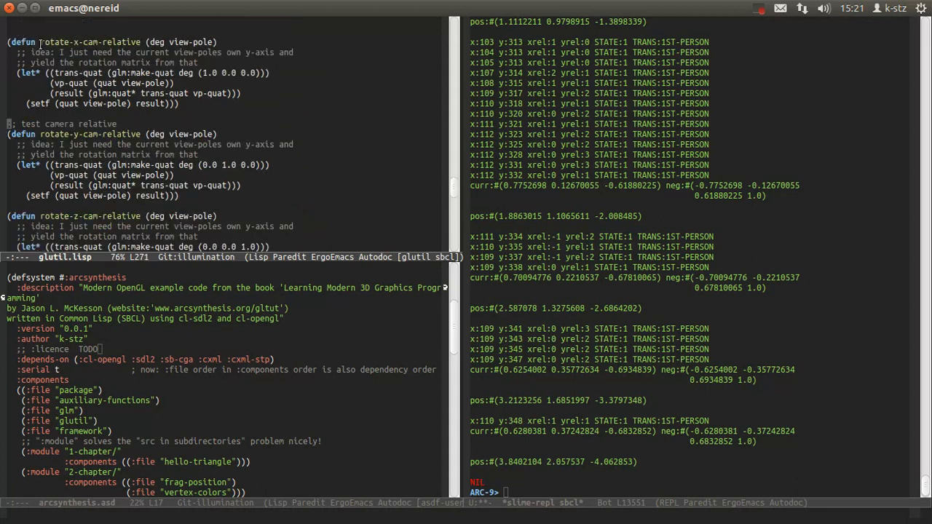
Incremental-search glutil.lisp for rotate-vp and land on its defmacro
{"action": "type", "text": "rotate"}
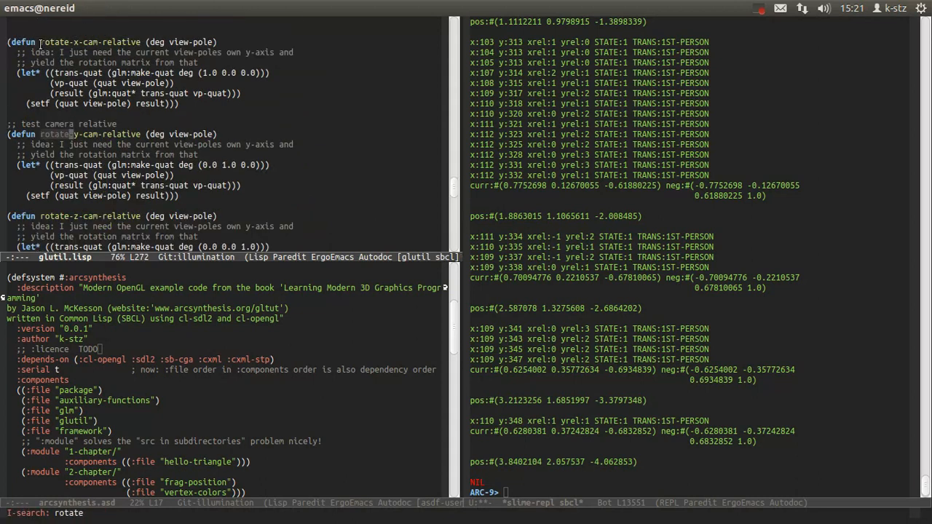
{"action": "type", "text": "-vp"}
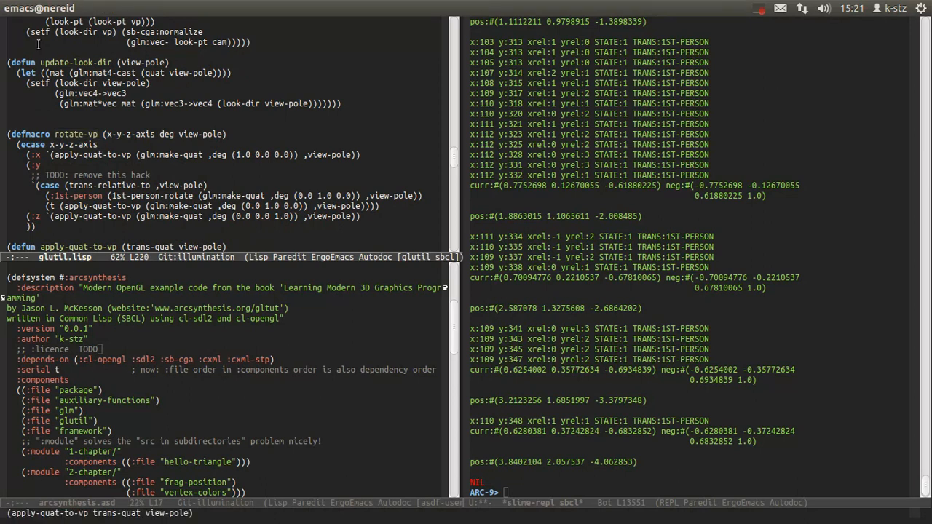
{"action": "mouse_move", "coordinate": [96, 174]}
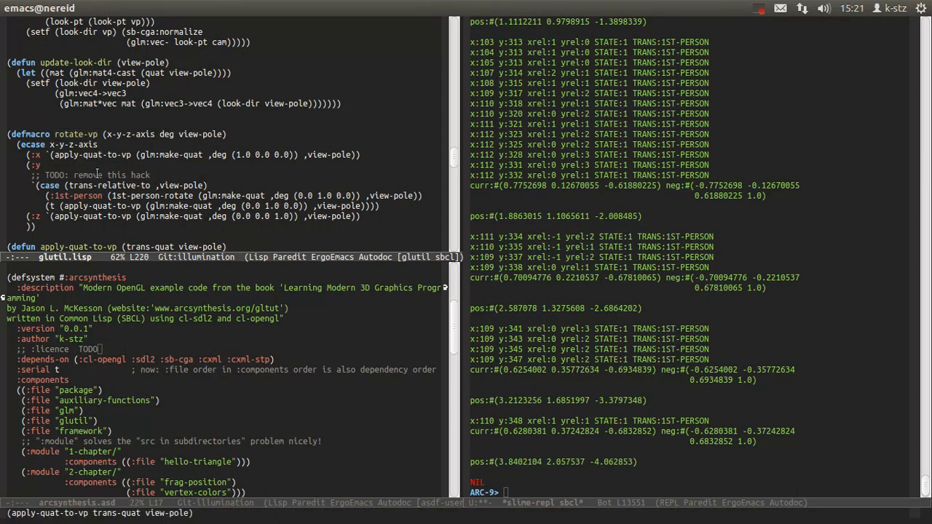
{"action": "key", "text": "C-r"}
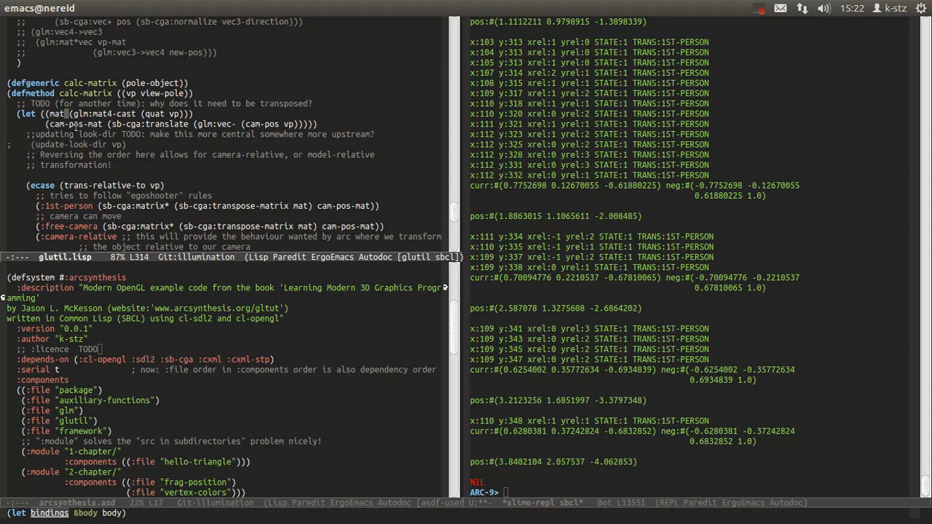
{"action": "mouse_move", "coordinate": [207, 115]}
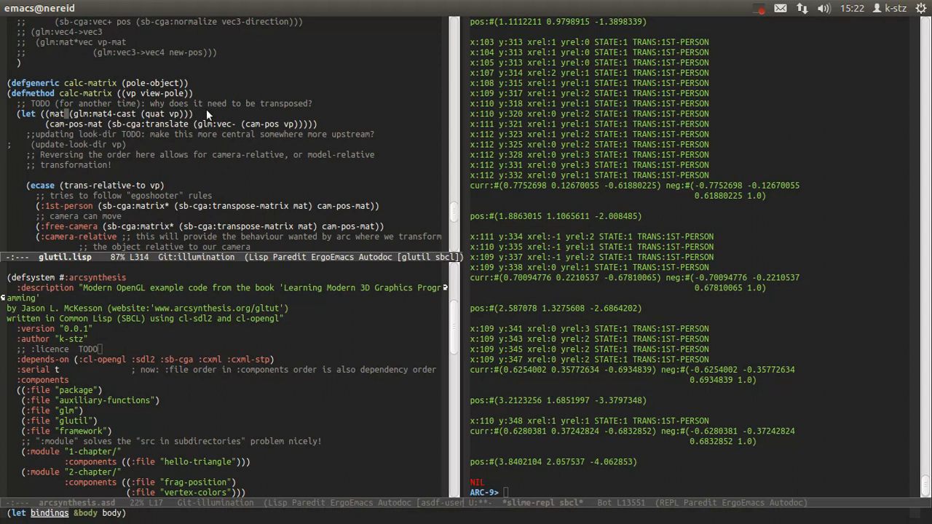
Scroll glutil.lisp down to the view-pole calc-matrix method
{"action": "scroll", "scroll_direction": "down", "scroll_amount": 3}
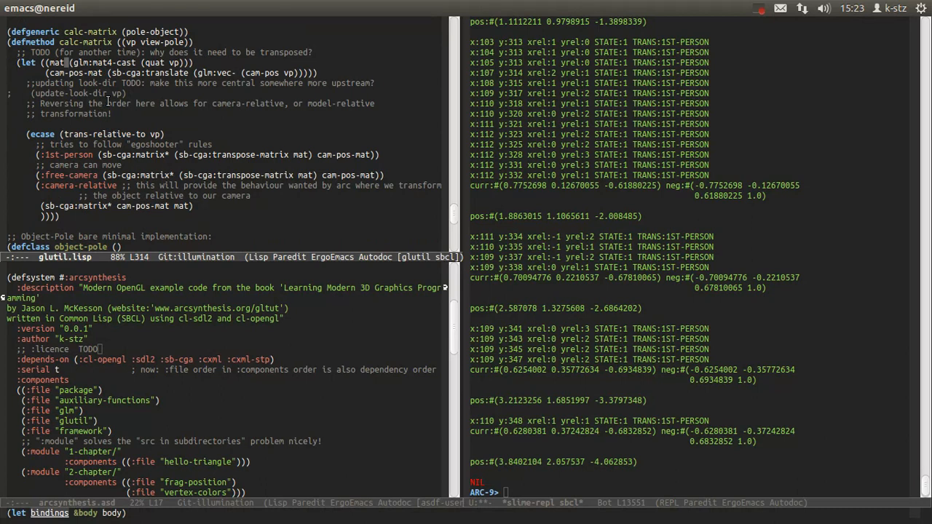
{"action": "mouse_move", "coordinate": [118, 141]}
{"action": "type", "text": "(main)"}
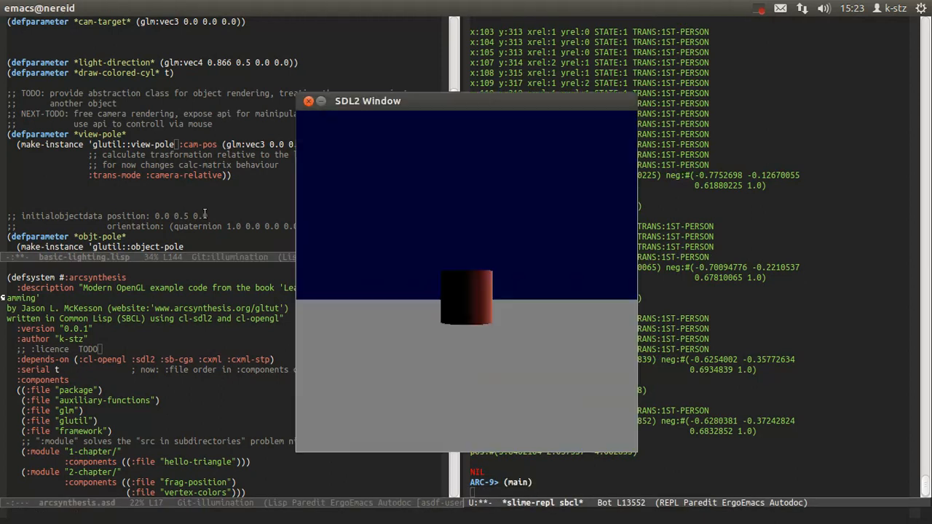
Orbit the camera-relative view to look down on the red cylinder from above
{"action": "left_click_drag", "start_coordinate": [466, 218], "coordinate": [498, 324]}
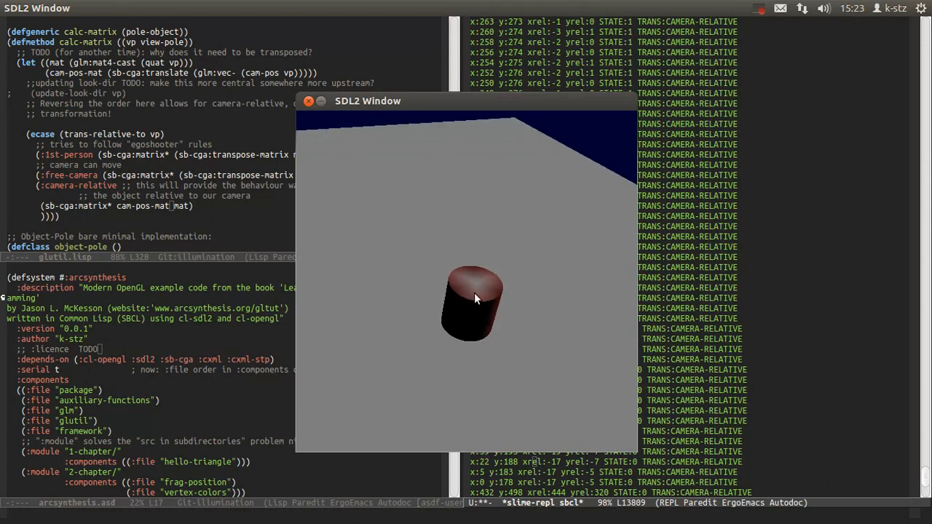
{"action": "mouse_move", "coordinate": [480, 294]}
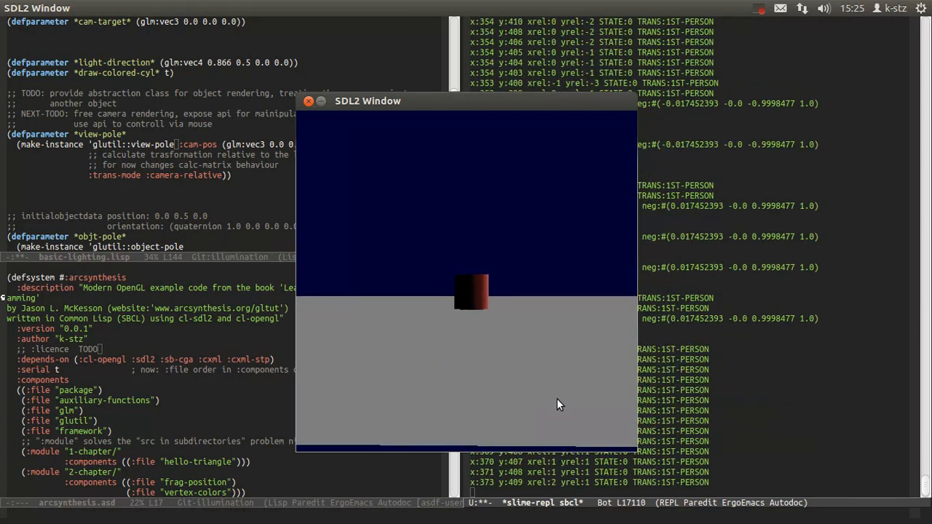
Turn the first-person camera to look around the scene before closing the demo
{"action": "left_click_drag", "start_coordinate": [368, 100], "coordinate": [363, 67]}
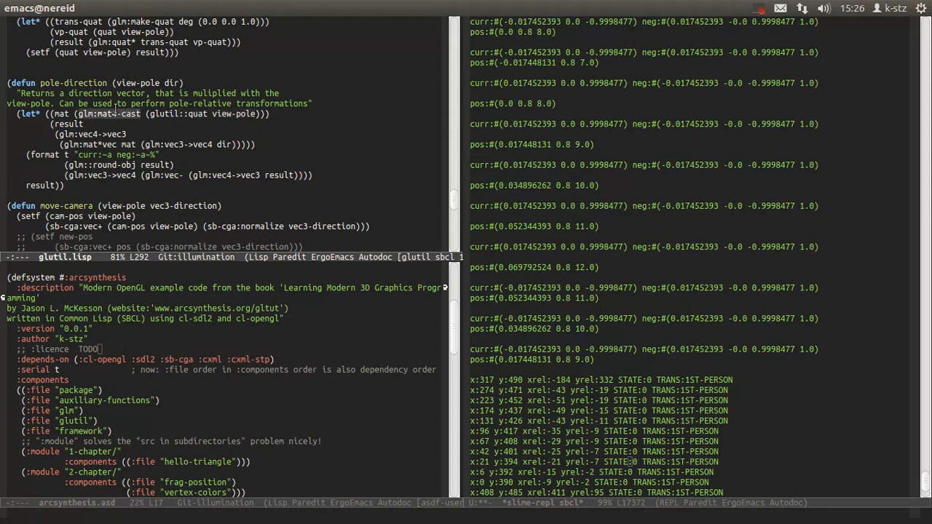
{"action": "mouse_move", "coordinate": [131, 123]}
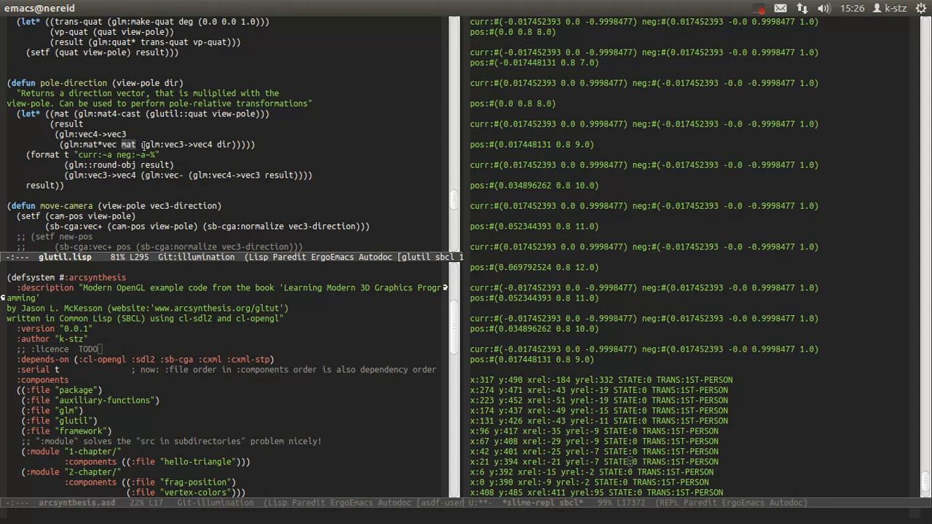
{"action": "mouse_move", "coordinate": [221, 140]}
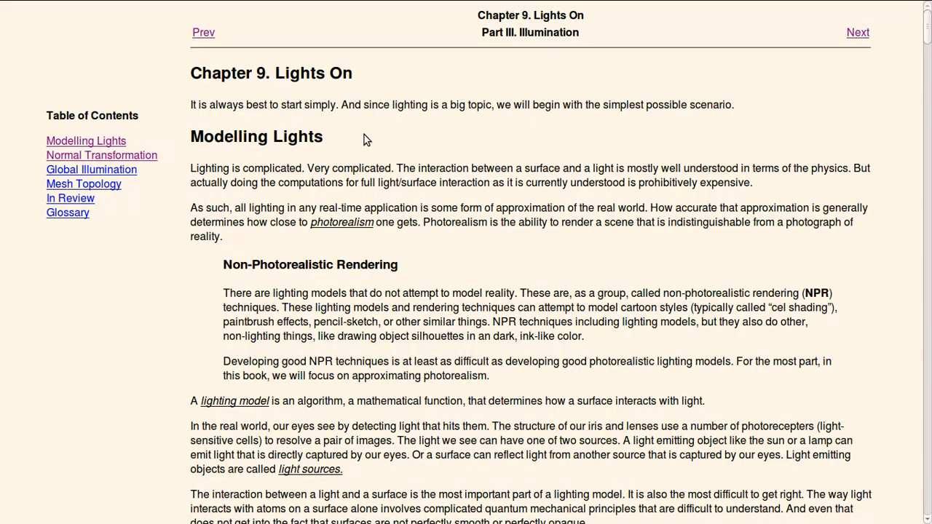
Scroll through the Diffuse Lighting and Light at an Angle sections to the Basic Lighting cylinder figure
{"action": "scroll", "scroll_direction": "down", "scroll_amount": 3}
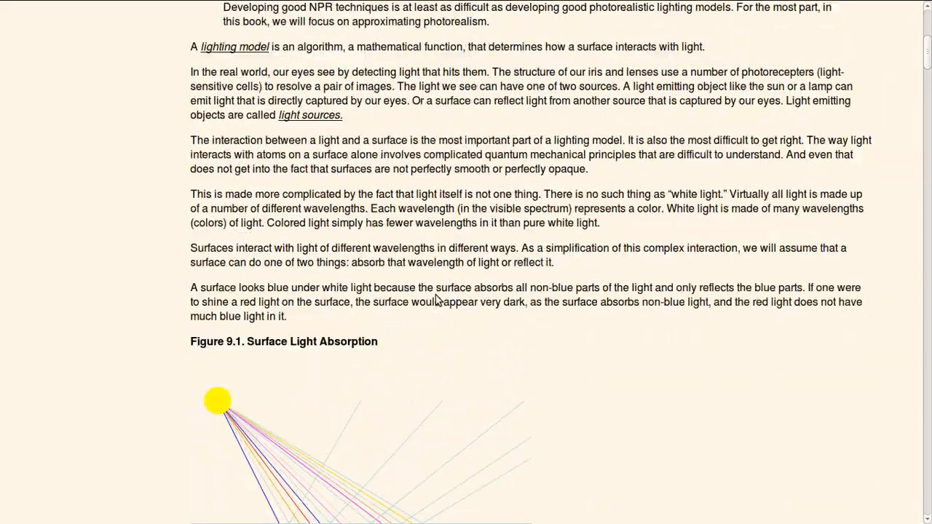
{"action": "scroll", "scroll_direction": "down", "scroll_amount": 3}
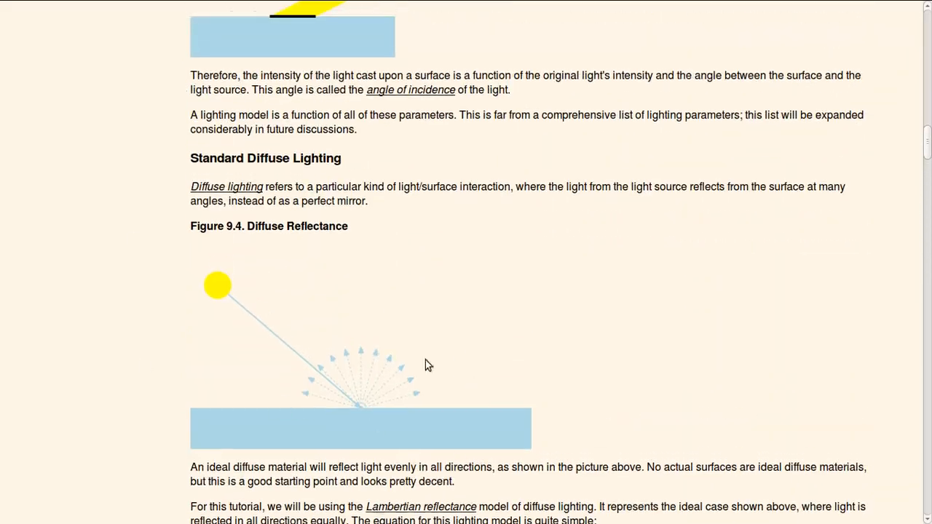
{"action": "scroll", "scroll_direction": "down", "scroll_amount": 3}
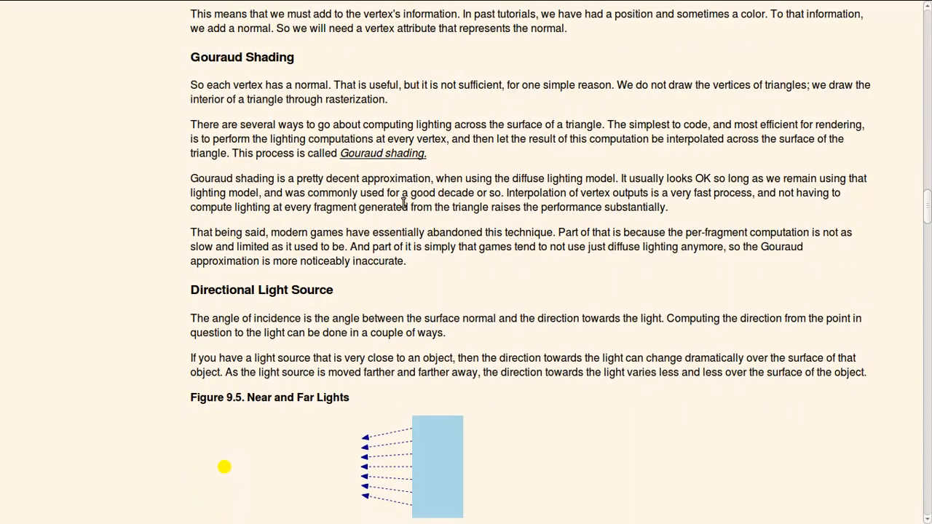
{"action": "scroll", "scroll_direction": "down", "scroll_amount": 3}
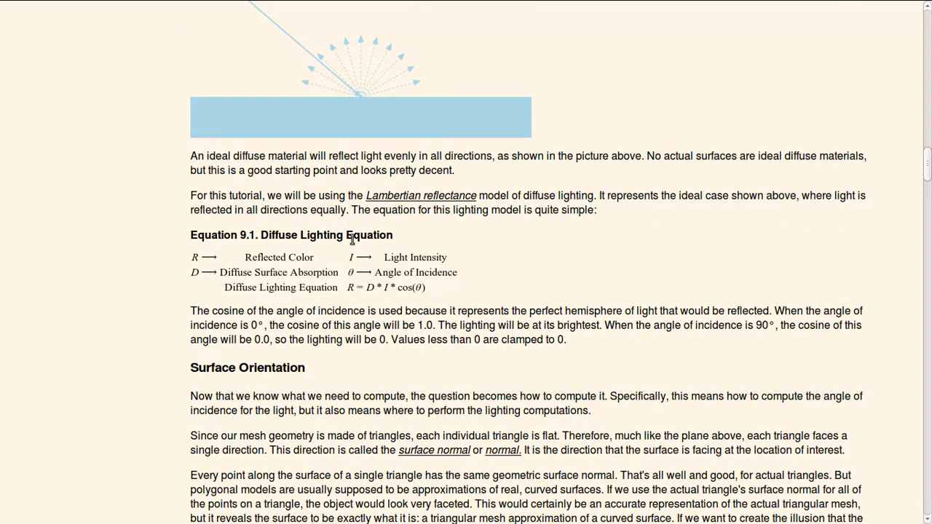
{"action": "scroll", "scroll_direction": "down", "scroll_amount": 3}
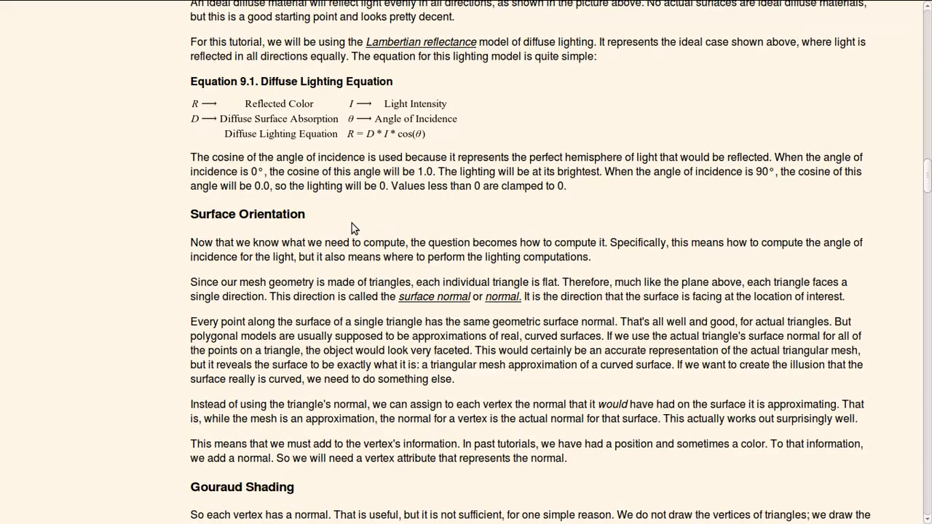
{"action": "scroll", "scroll_direction": "down", "scroll_amount": 3}
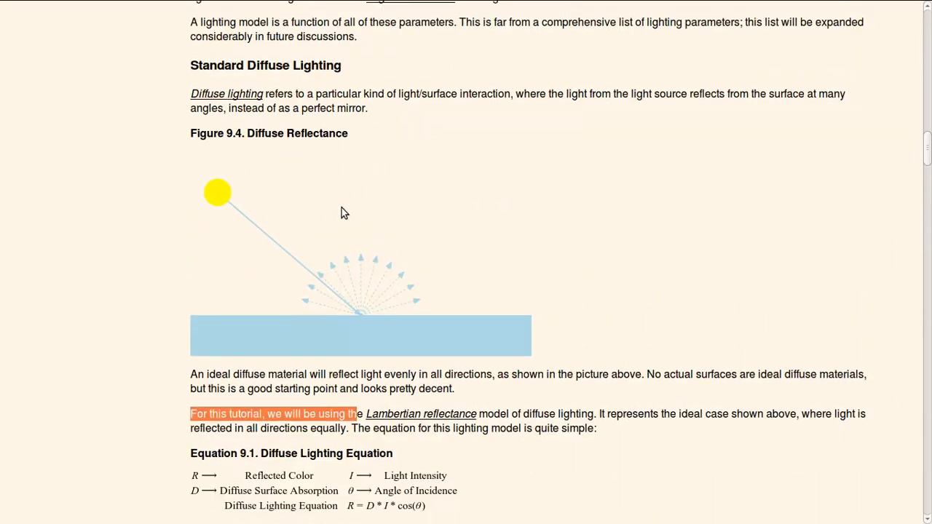
{"action": "scroll", "scroll_direction": "down", "scroll_amount": 3}
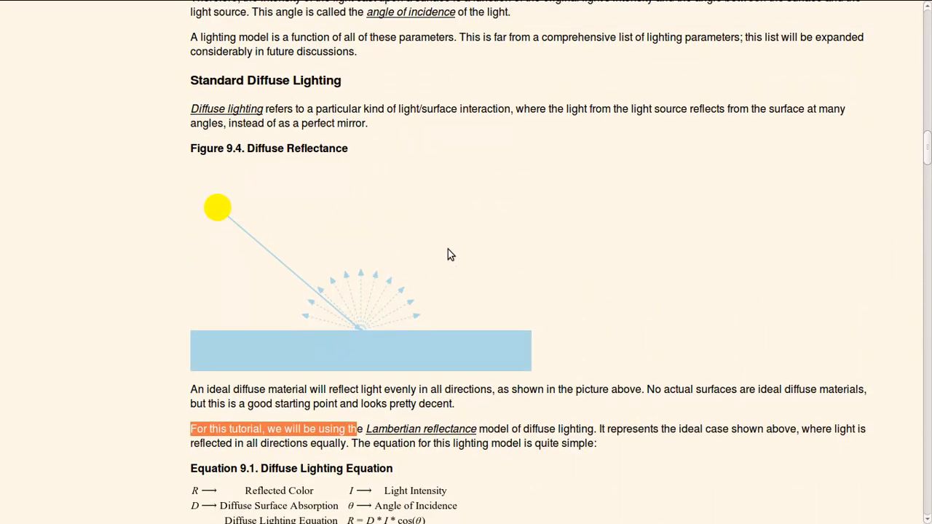
{"action": "mouse_move", "coordinate": [349, 327]}
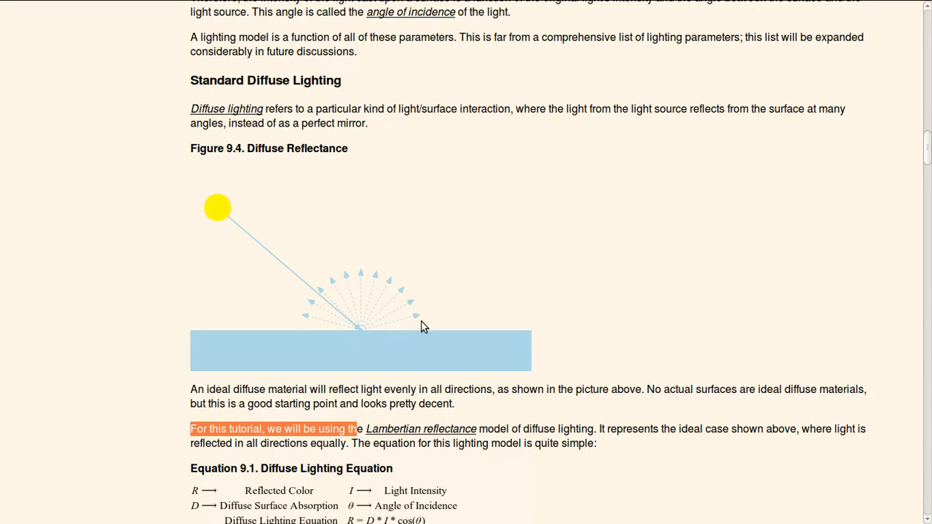
{"action": "scroll", "scroll_direction": "up", "scroll_amount": 3}
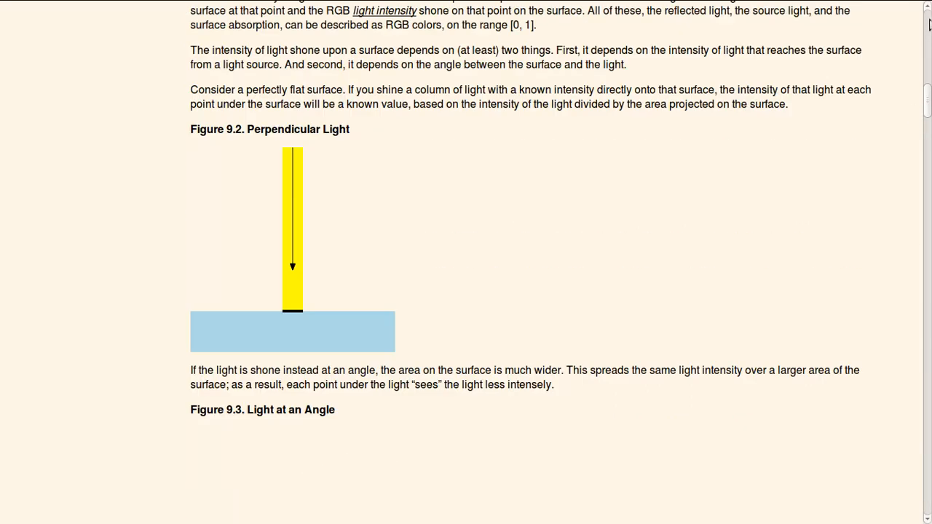
{"action": "scroll", "scroll_direction": "down", "scroll_amount": 3}
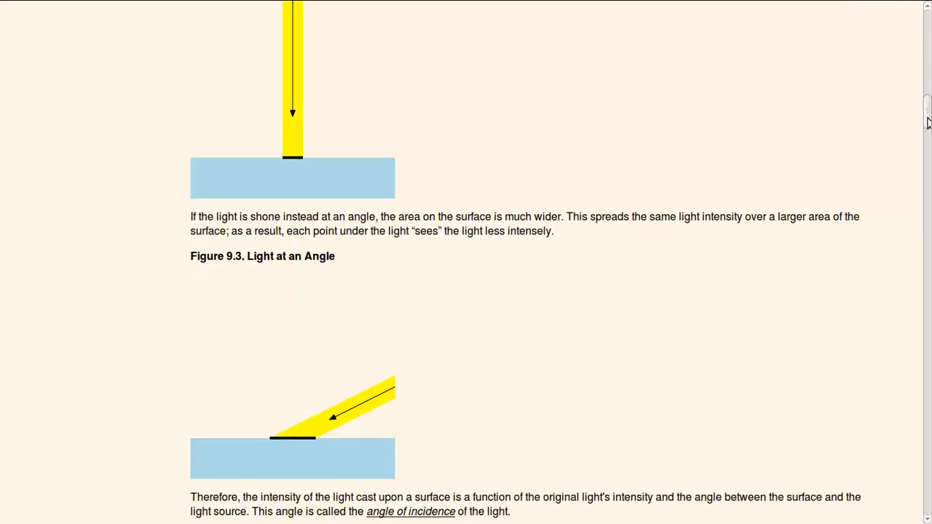
{"action": "scroll", "scroll_direction": "down", "scroll_amount": 3}
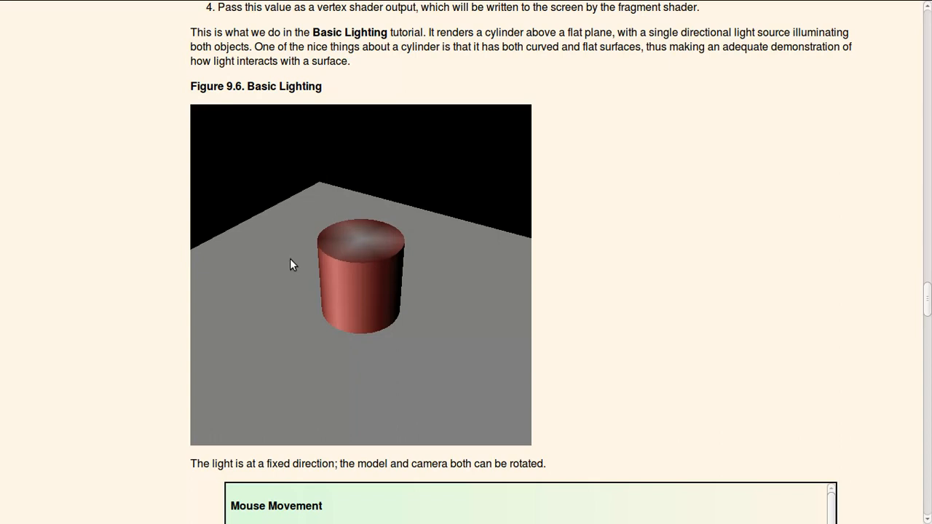
{"action": "mouse_move", "coordinate": [265, 338]}
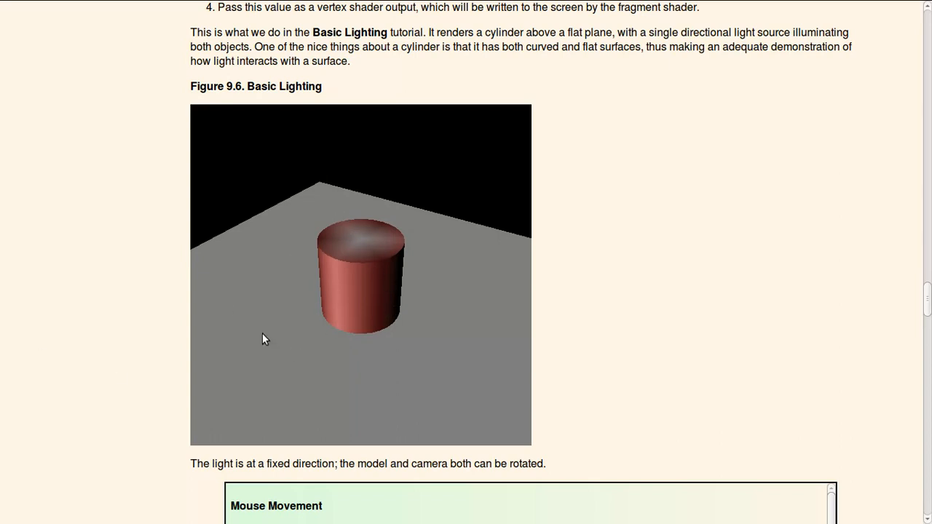
{"action": "mouse_move", "coordinate": [363, 288]}
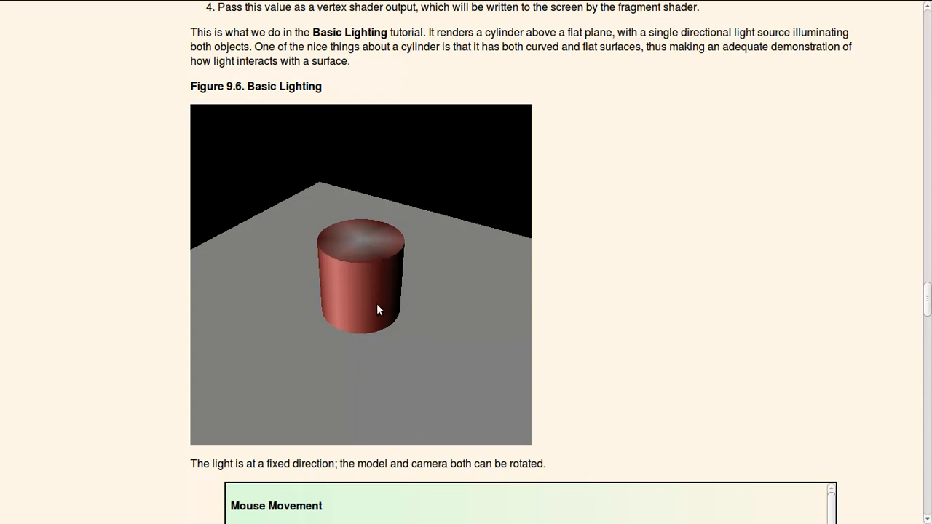
{"action": "mouse_move", "coordinate": [447, 288]}
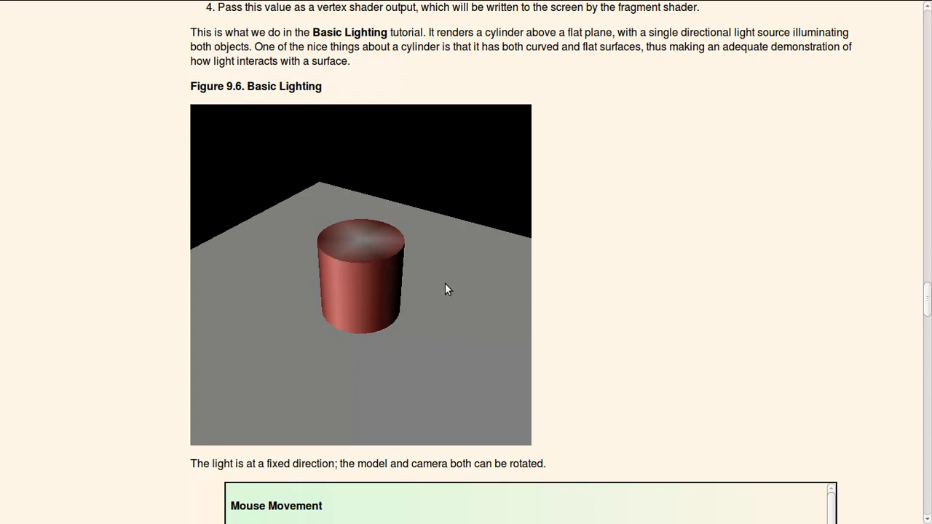
{"action": "mouse_move", "coordinate": [440, 376]}
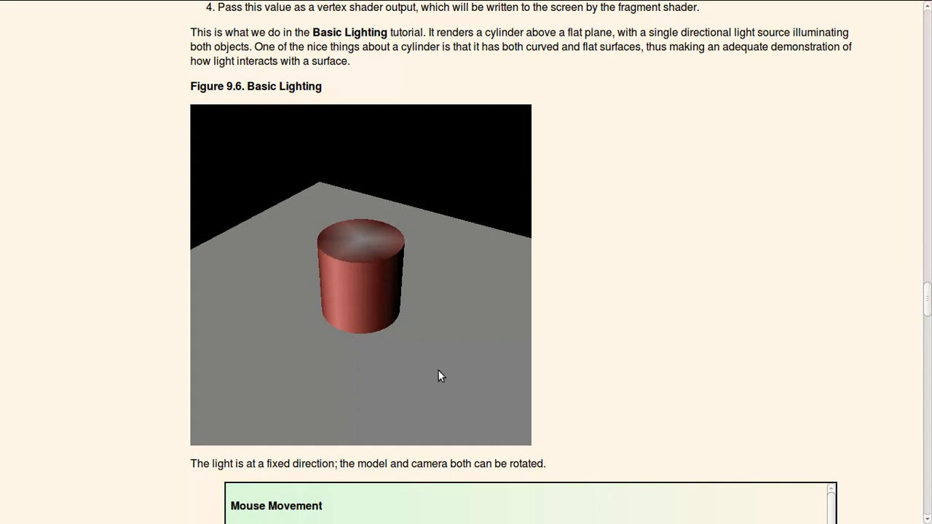
{"action": "mouse_move", "coordinate": [323, 203]}
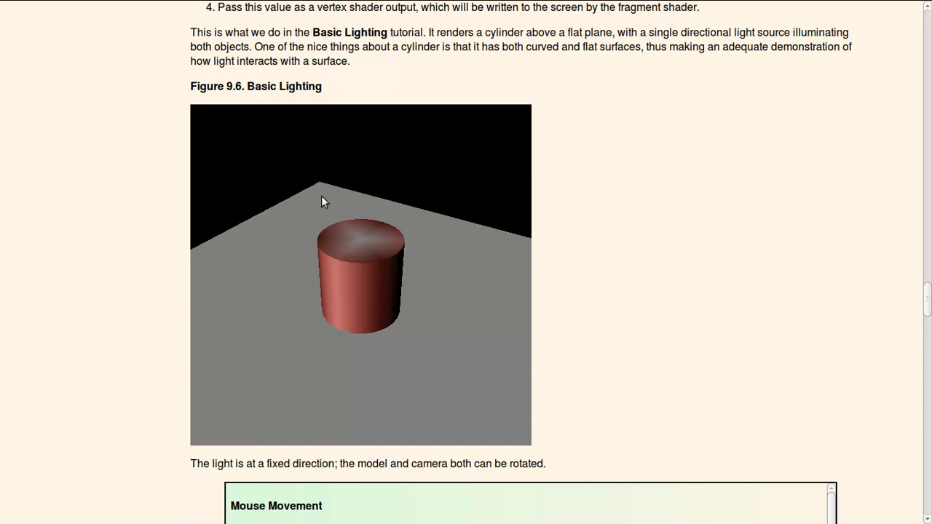
{"action": "mouse_move", "coordinate": [393, 304]}
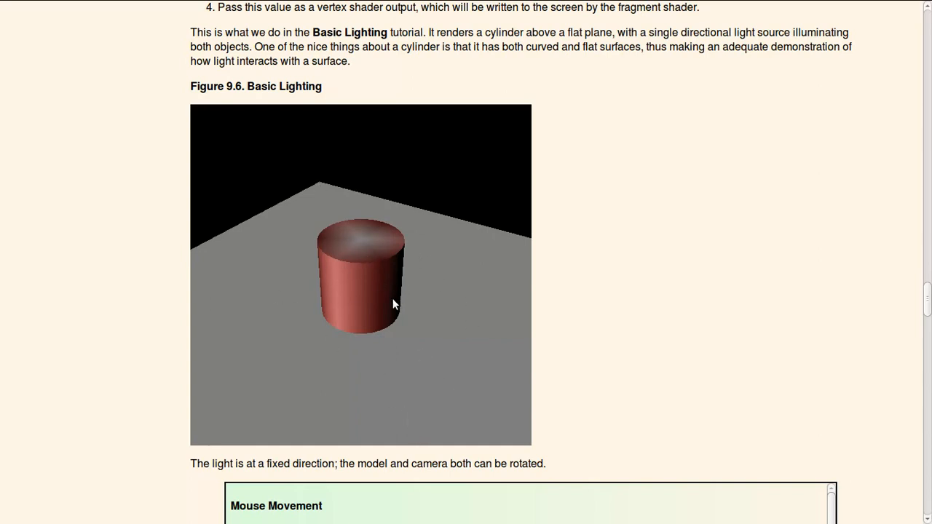
{"action": "left_click_drag", "start_coordinate": [394, 304], "coordinate": [372, 225]}
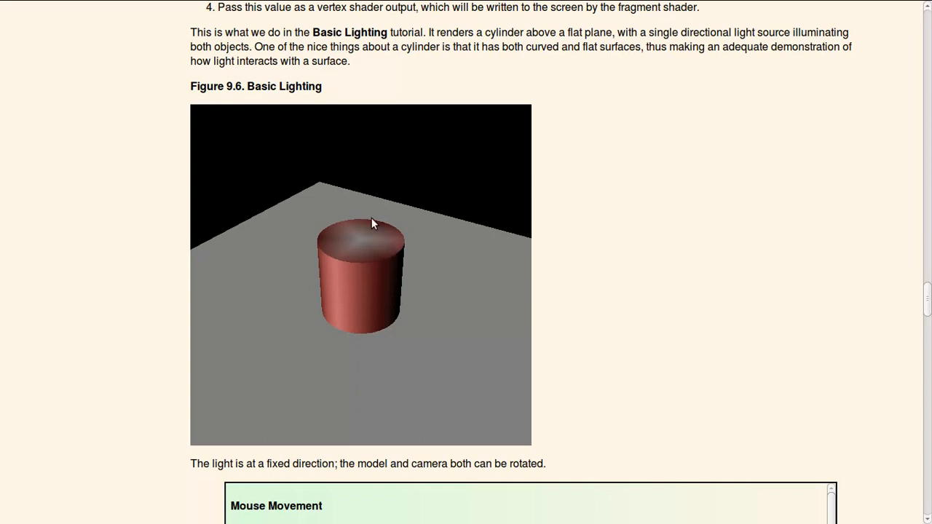
{"action": "mouse_move", "coordinate": [292, 175]}
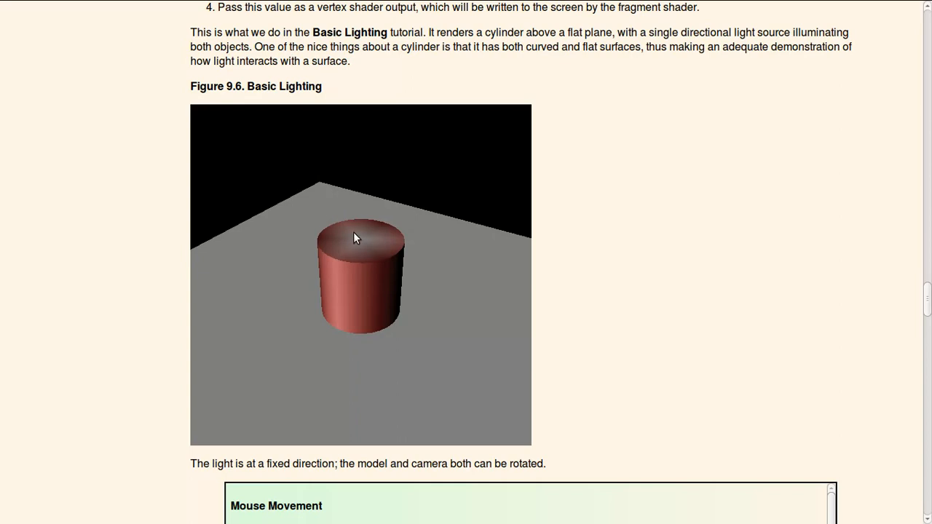
{"action": "mouse_move", "coordinate": [350, 239]}
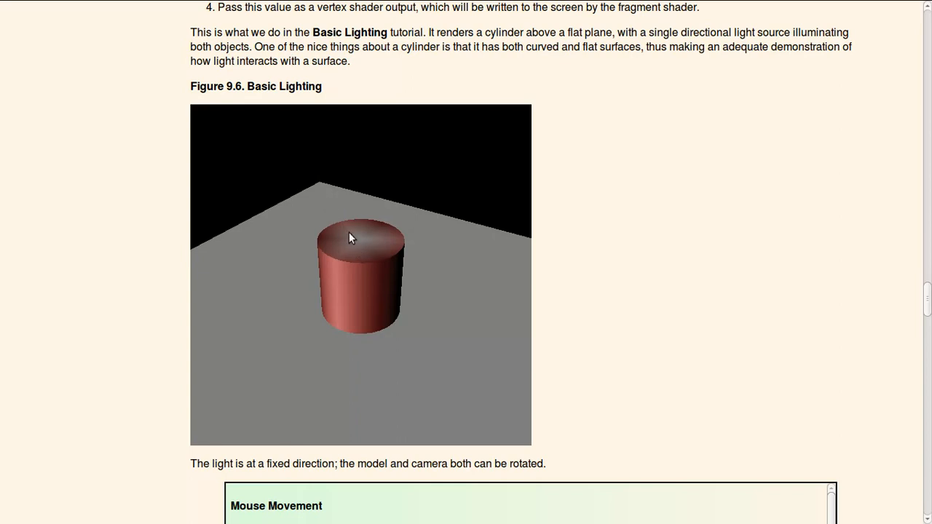
{"action": "mouse_move", "coordinate": [338, 255]}
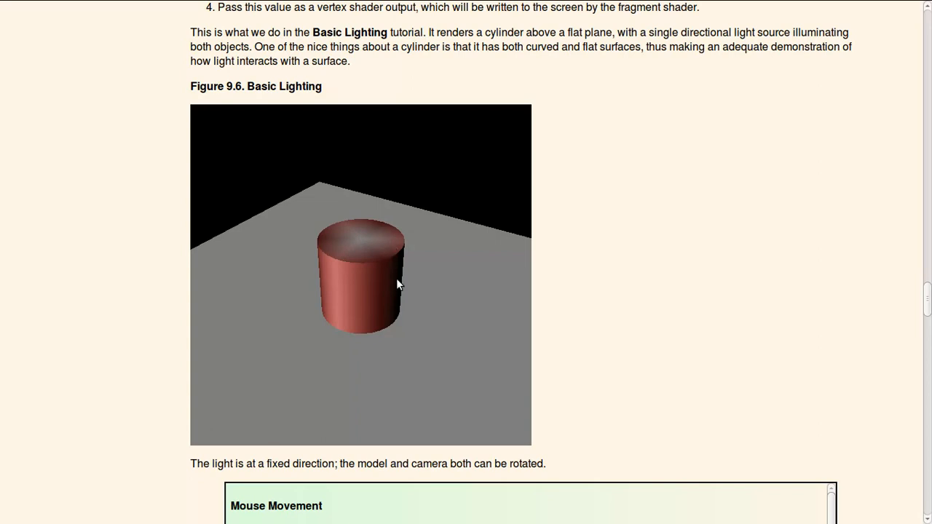
{"action": "mouse_move", "coordinate": [401, 289]}
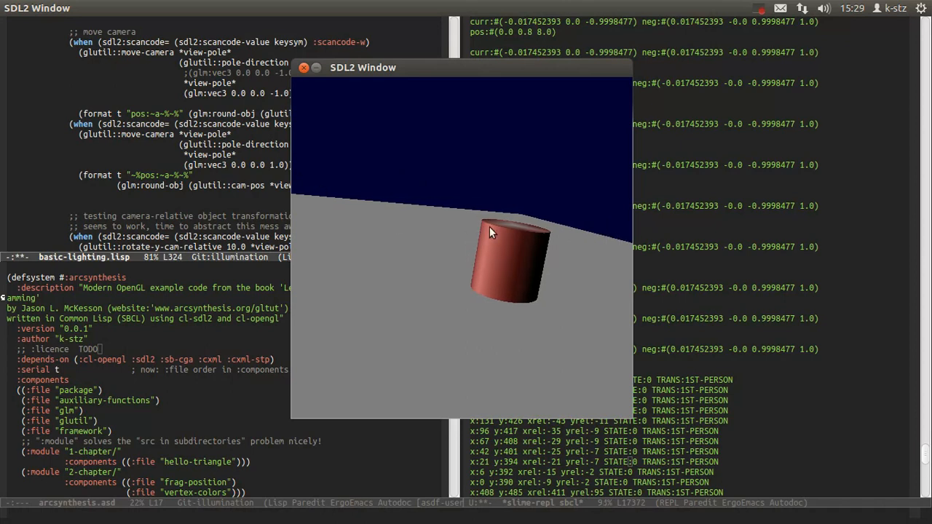
{"action": "mouse_move", "coordinate": [531, 236]}
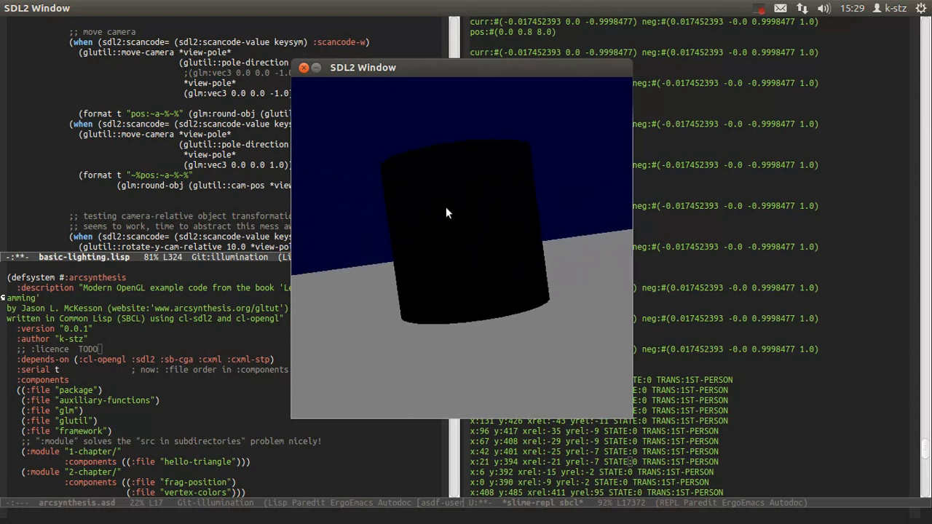
{"action": "mouse_move", "coordinate": [458, 198]}
{"action": "type", "text": "(cos 1"}
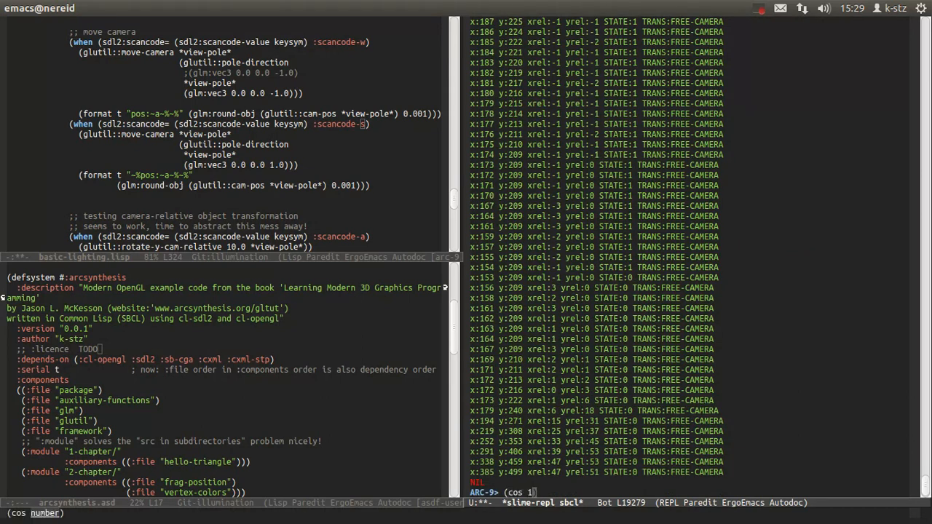
Evaluate (cos (/ pi 2)) in the REPL, then enter main to relaunch the demo
{"action": "key", "text": "BackSpace"}
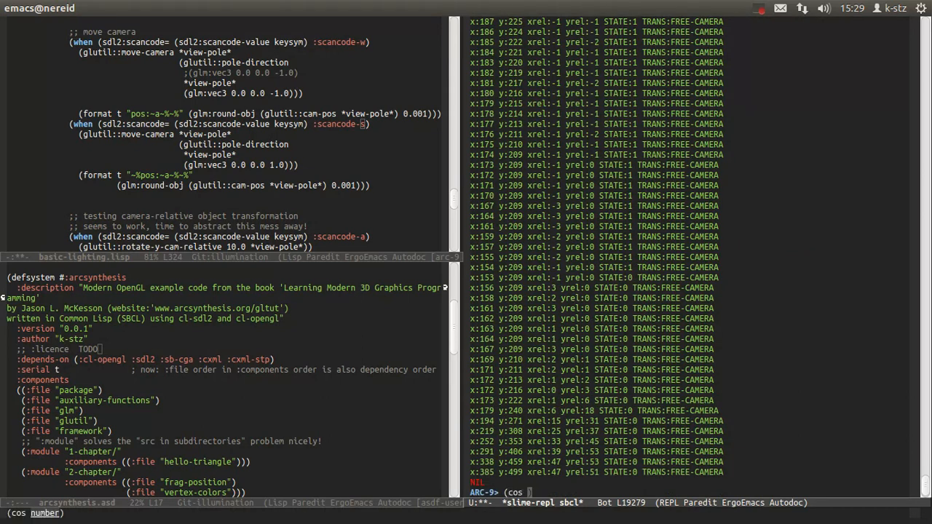
{"action": "type", "text": "(/ pi 2)"}
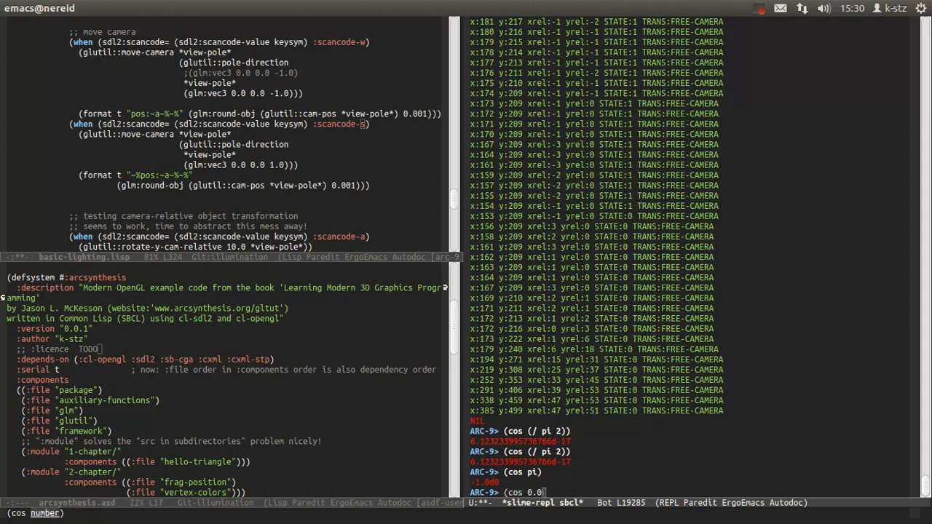
{"action": "key", "text": "Return"}
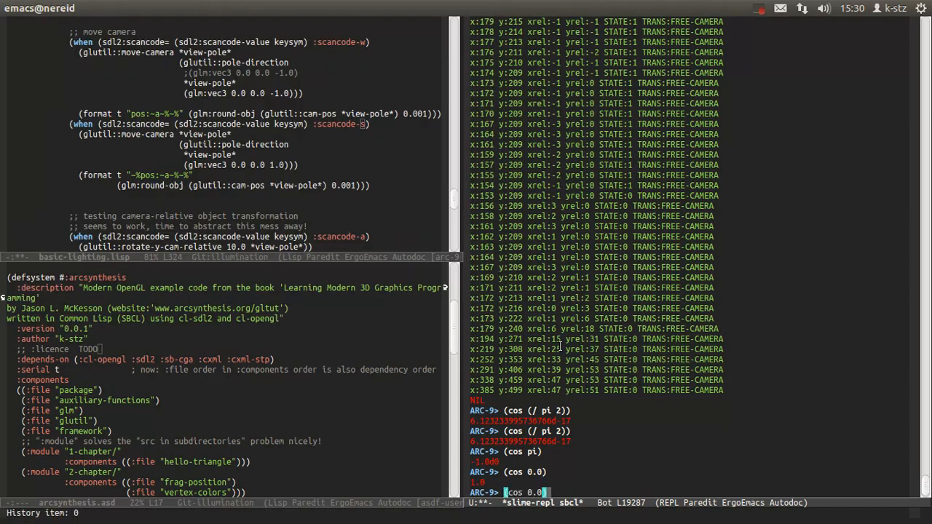
{"action": "type", "text": "main"}
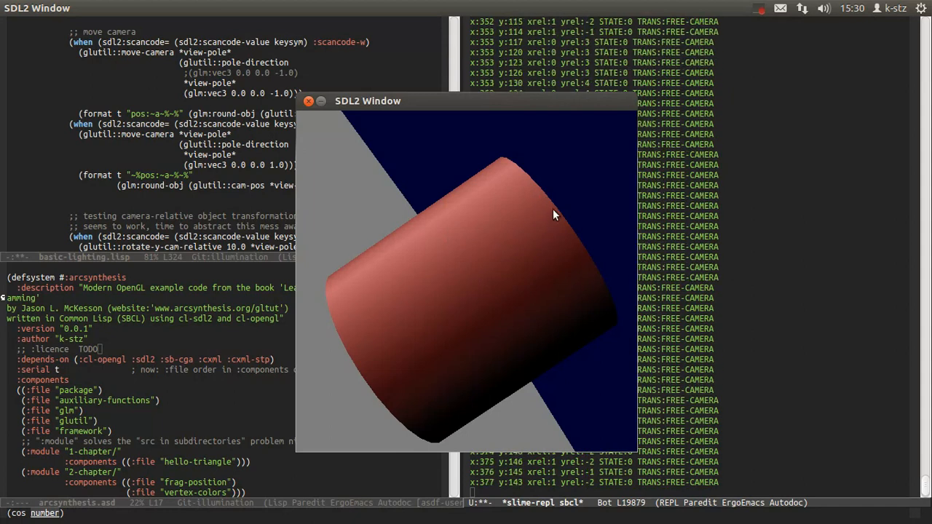
{"action": "mouse_move", "coordinate": [612, 280]}
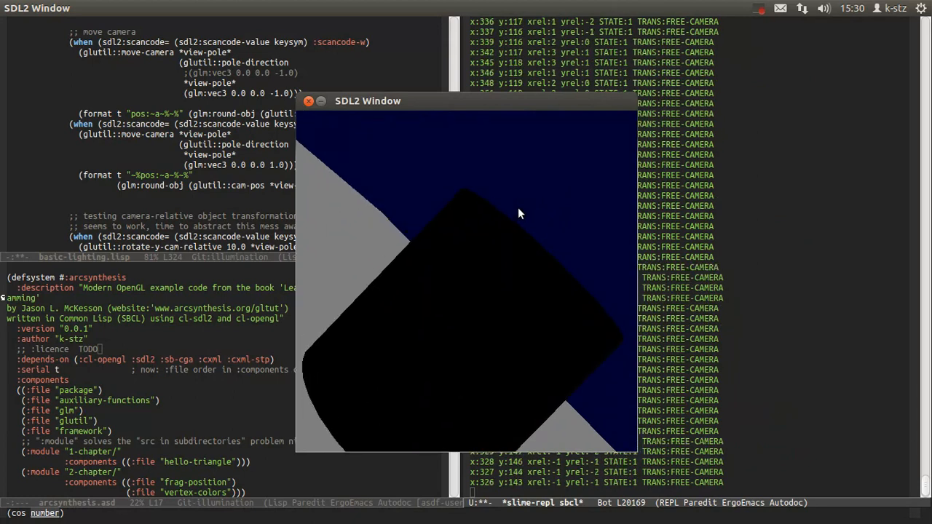
Close the SDL2 lighting demo window after viewing the shaded cylinder
{"action": "left_click", "coordinate": [309, 101]}
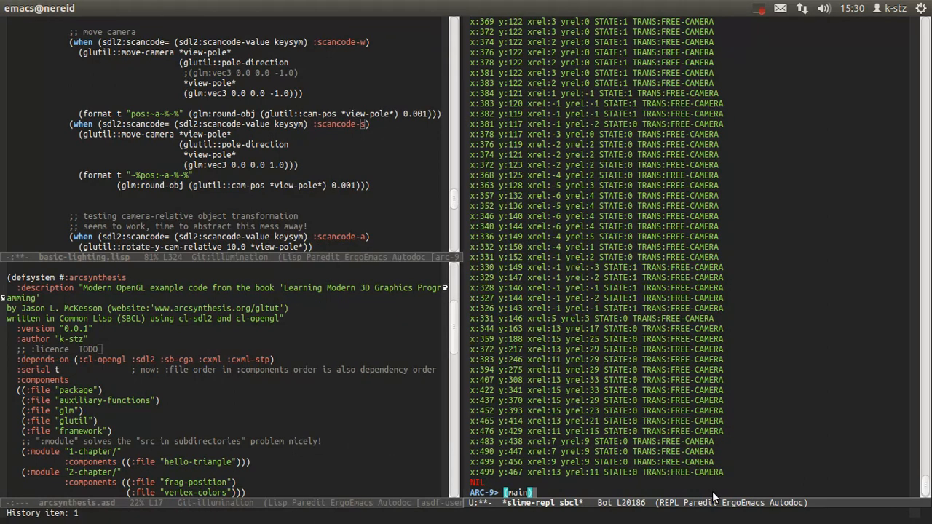
Enter (cos (/ pi 2)) in the REPL to recheck it is nearly zero
{"action": "type", "text": "(cos (/ pi 2))"}
{"action": "type", "text": "(cos pi)"}
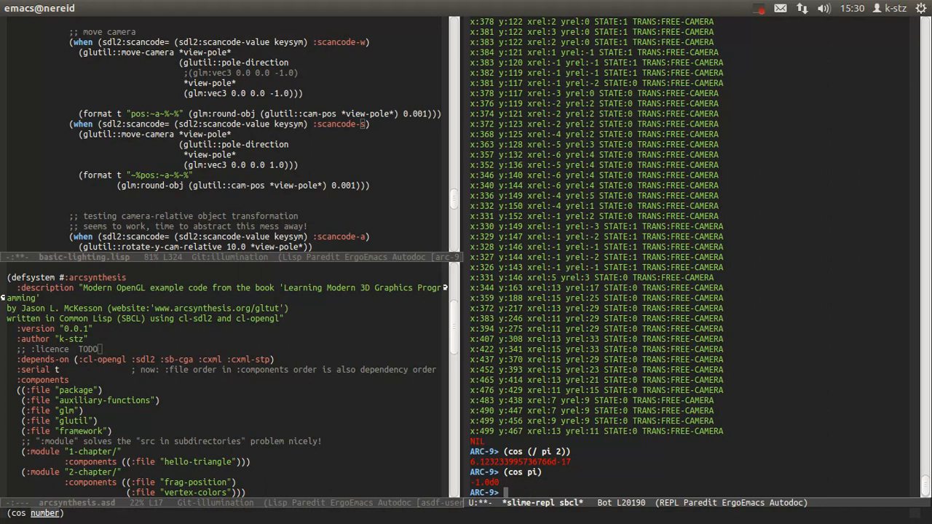
{"action": "mouse_move", "coordinate": [356, 356]}
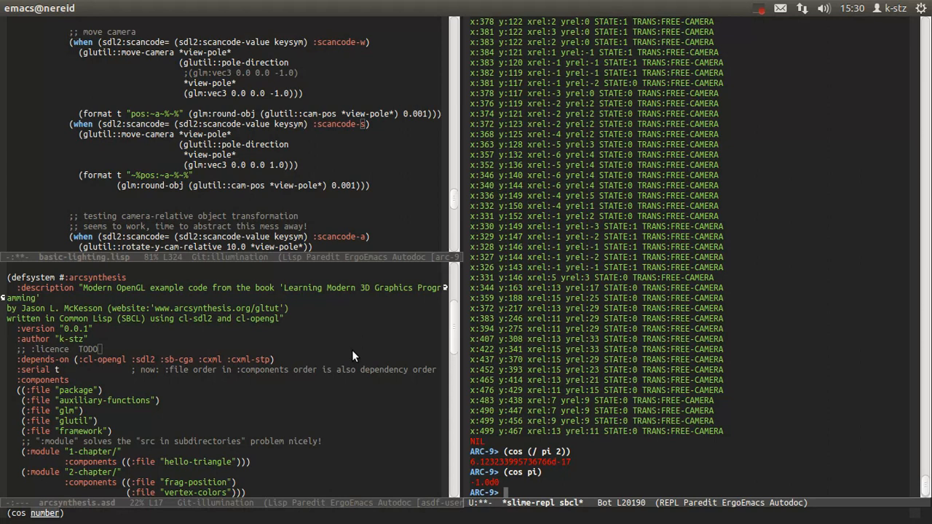
{"action": "mouse_move", "coordinate": [342, 307]}
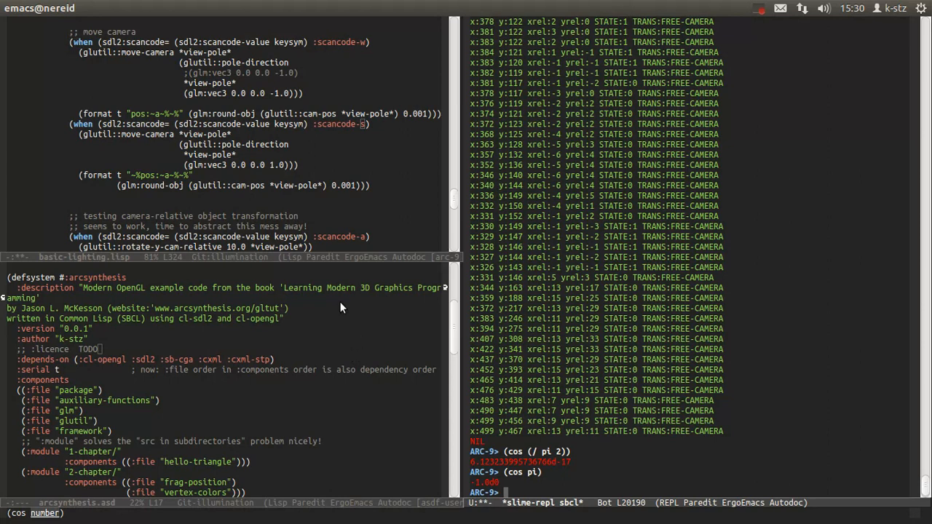